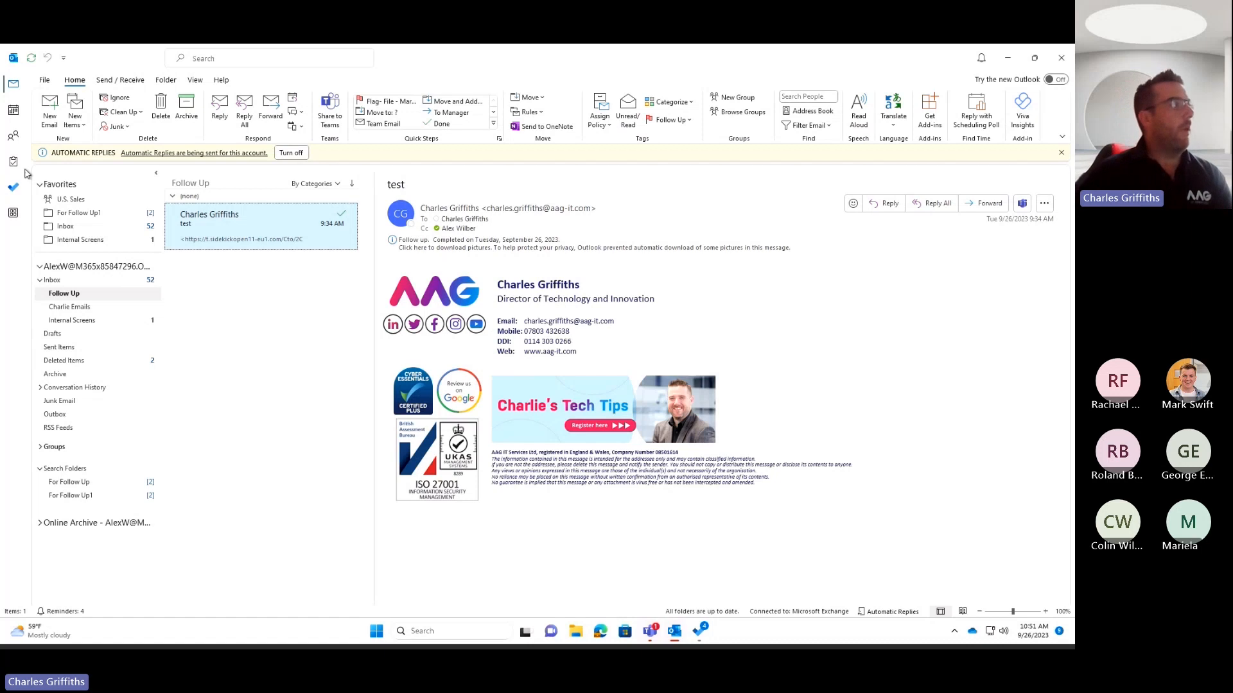
# Switch Outlook from mail to the Tasks To-Do List and dismiss the automatic-replies notice
pyautogui.click(13, 161)
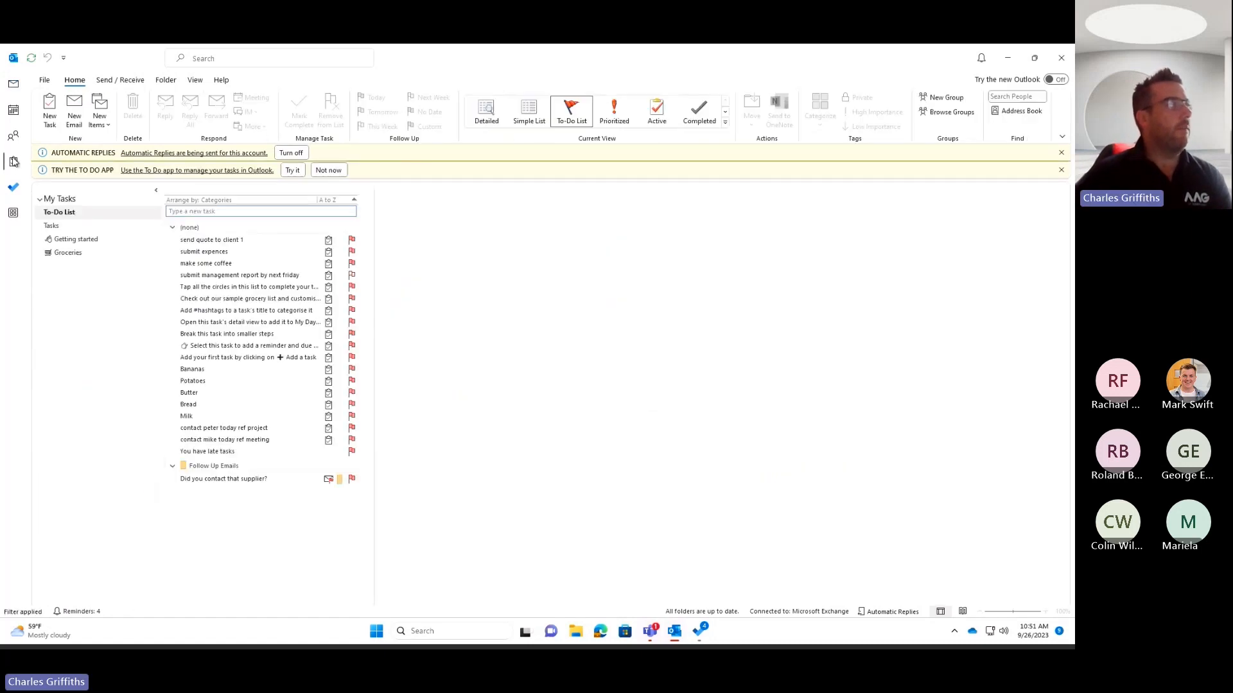
pyautogui.moveTo(228, 364)
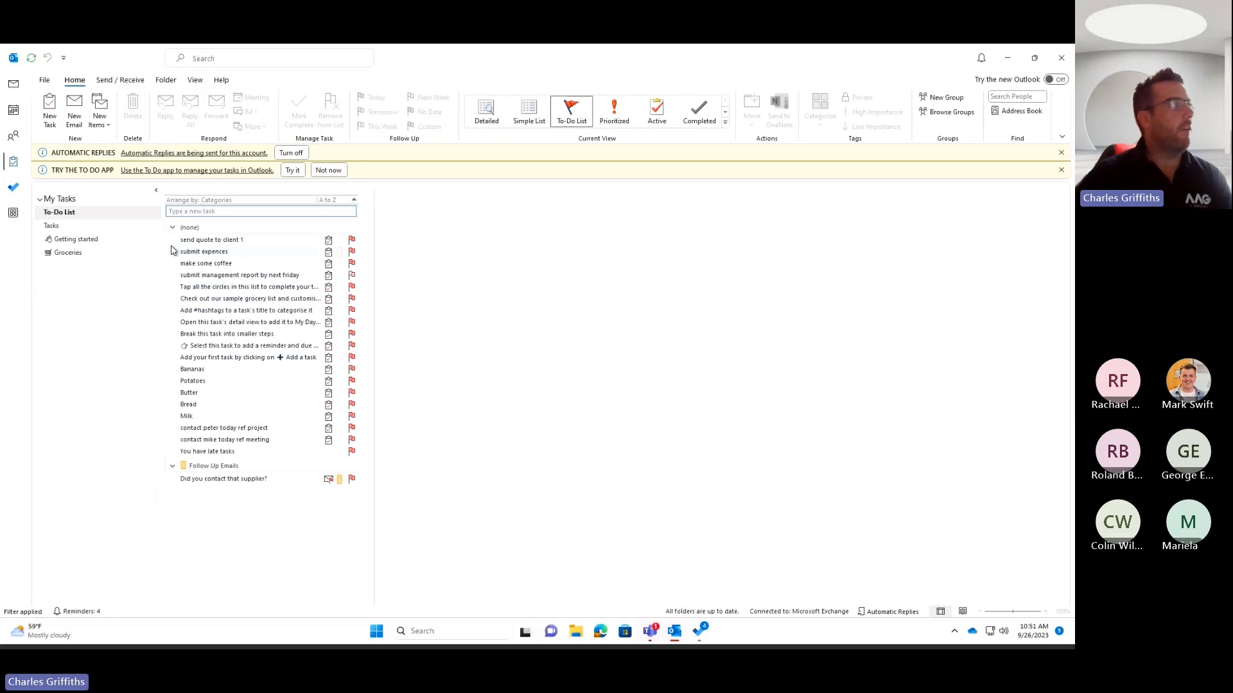
pyautogui.click(1060, 153)
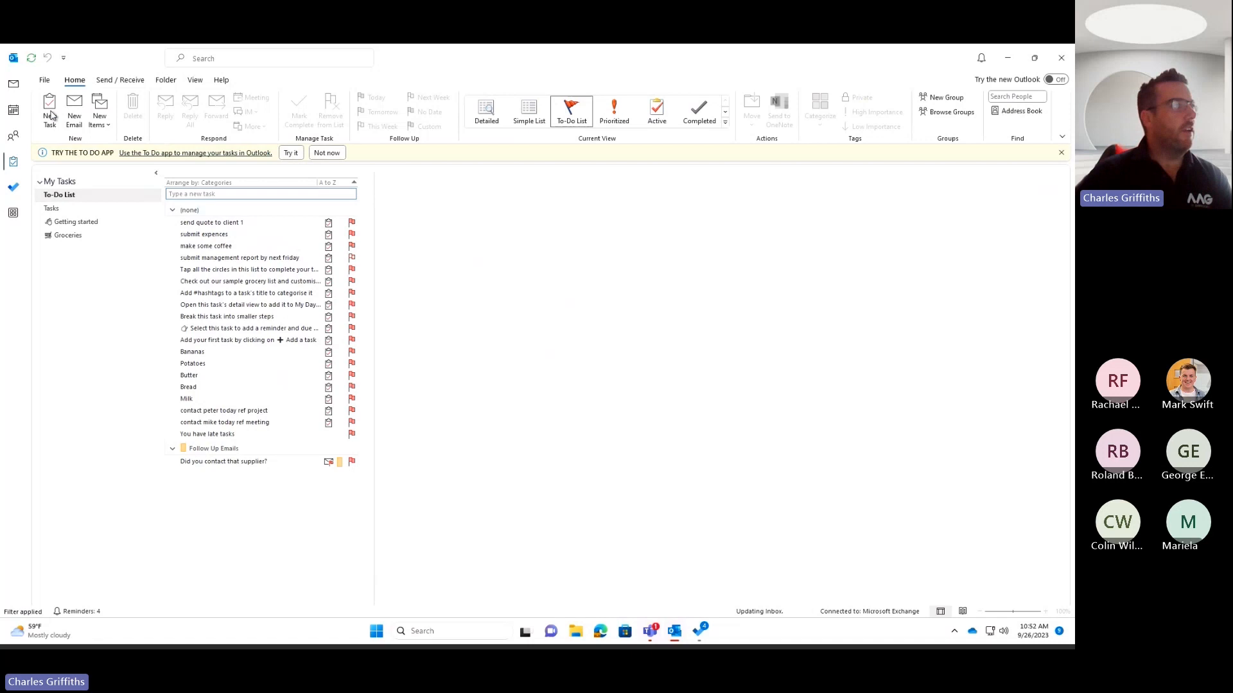
pyautogui.click(50, 110)
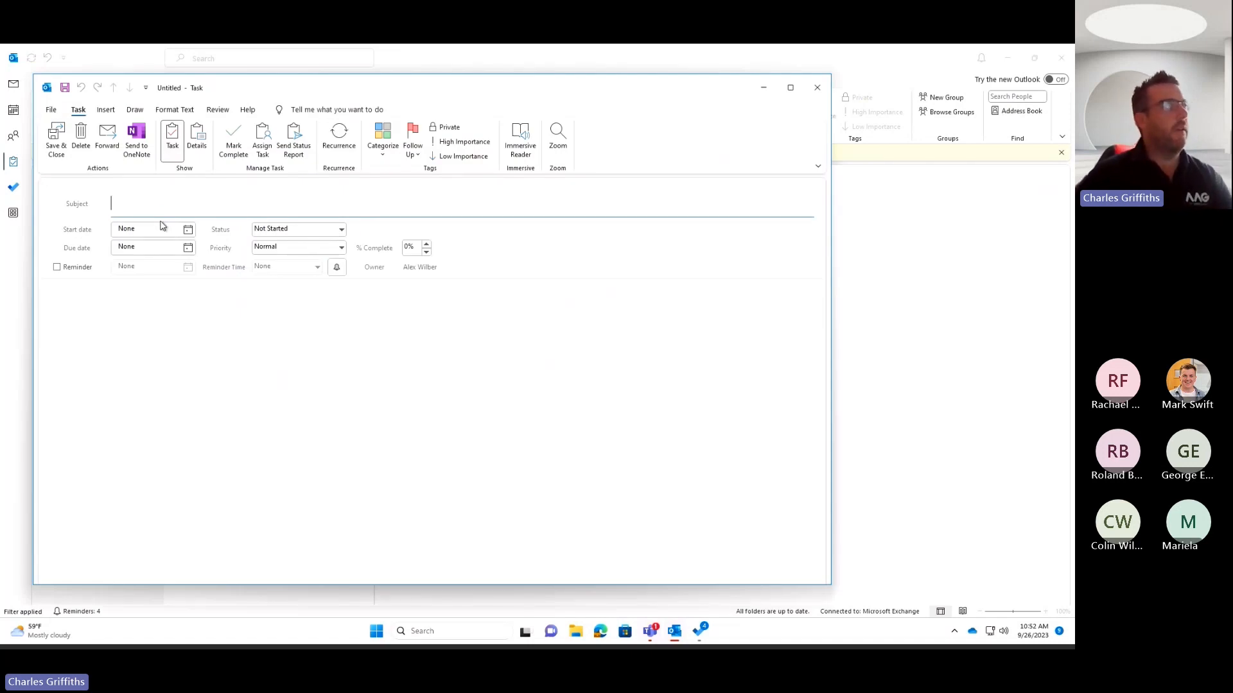
pyautogui.moveTo(816, 87)
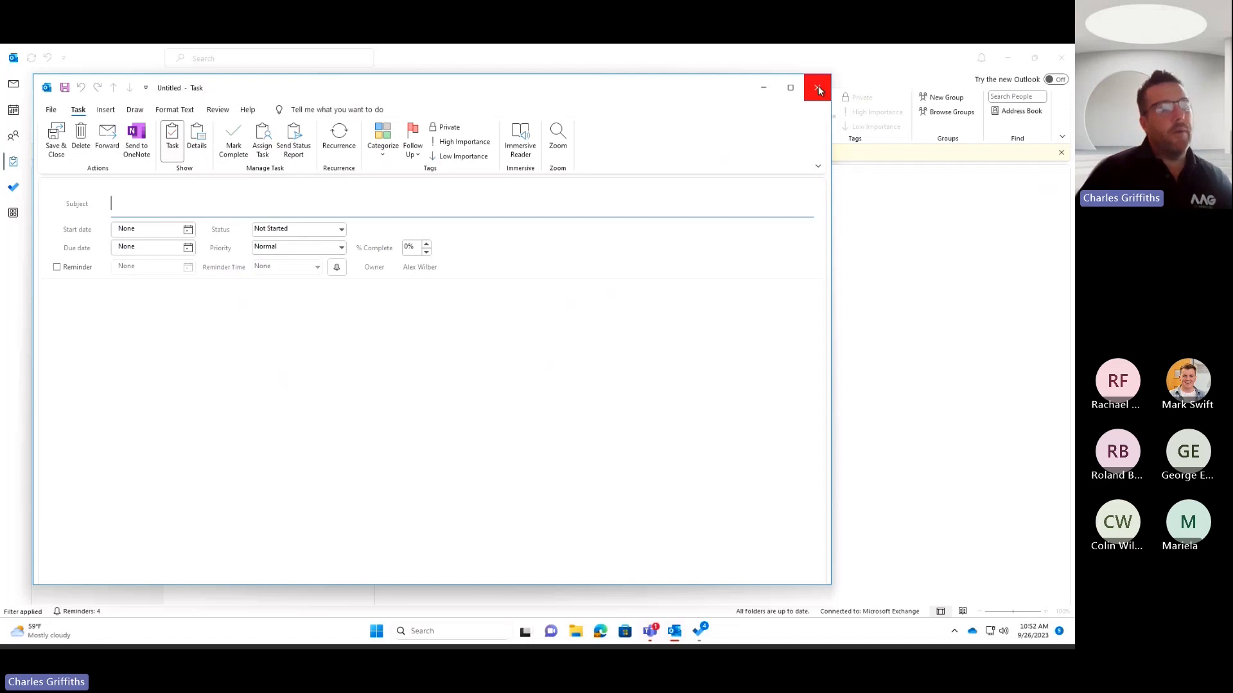
pyautogui.click(817, 88)
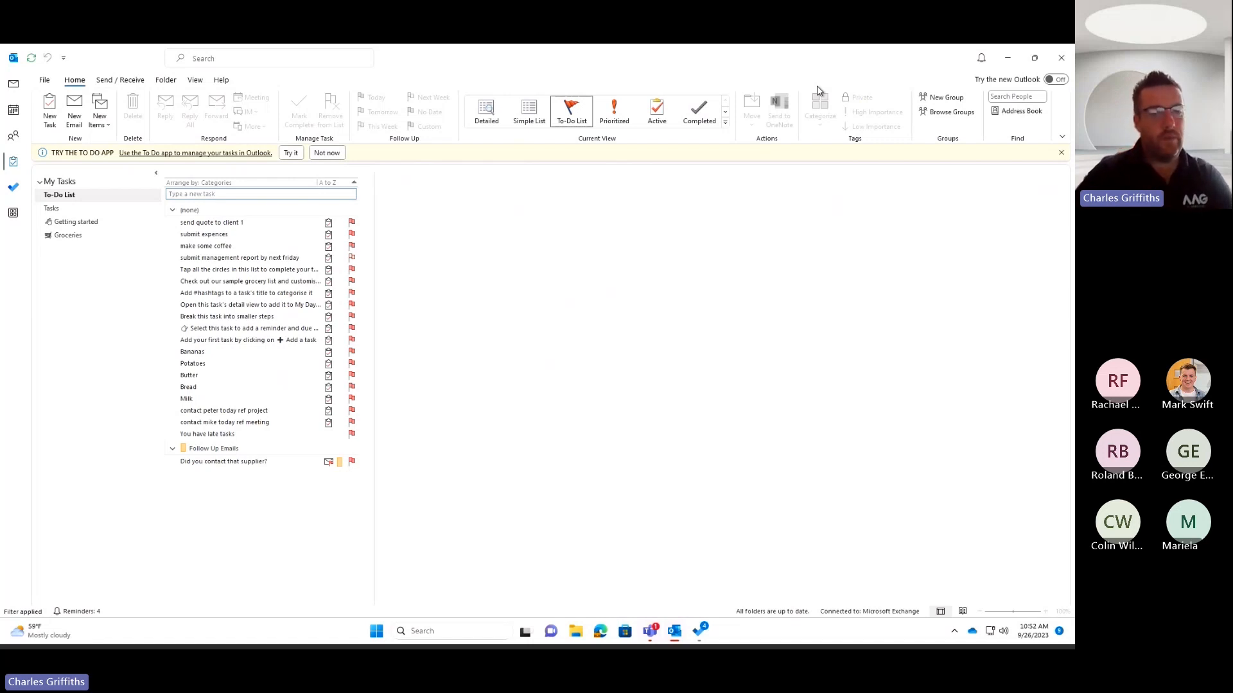
pyautogui.moveTo(210, 185)
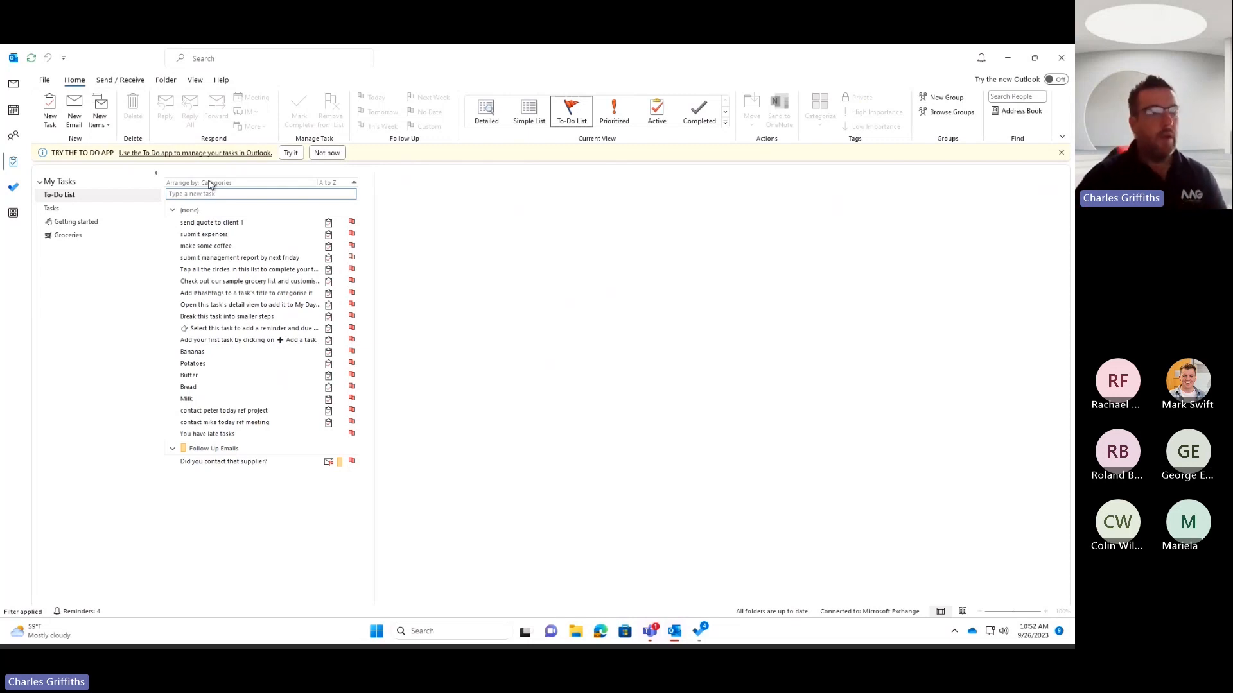
pyautogui.moveTo(700, 630)
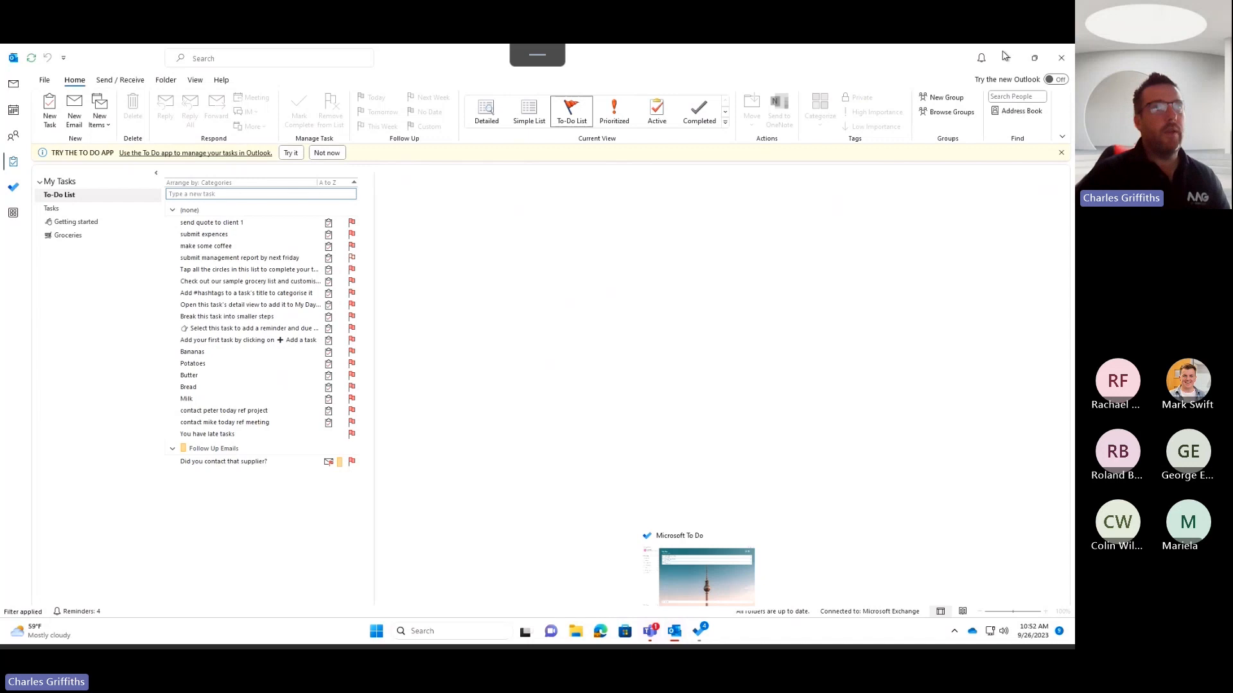
# Switch to the Microsoft To Do app on My Day, showing three tasks
pyautogui.click(73, 108)
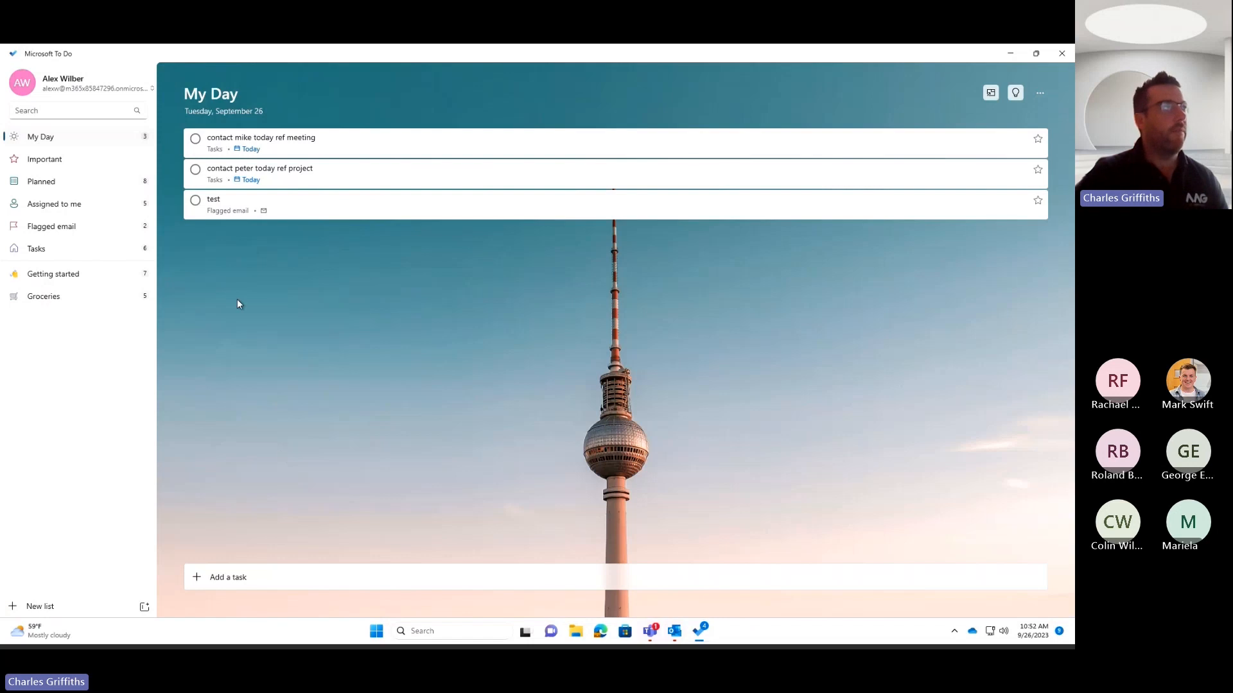
pyautogui.moveTo(700, 630)
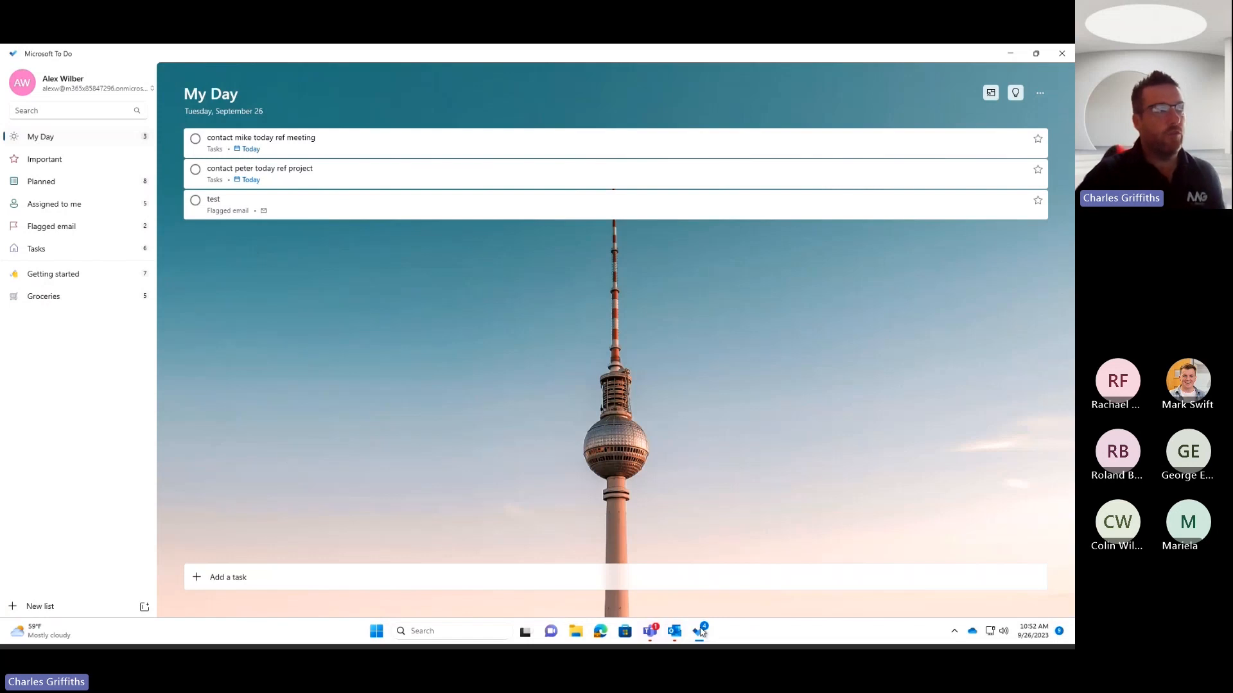
pyautogui.moveTo(64, 181)
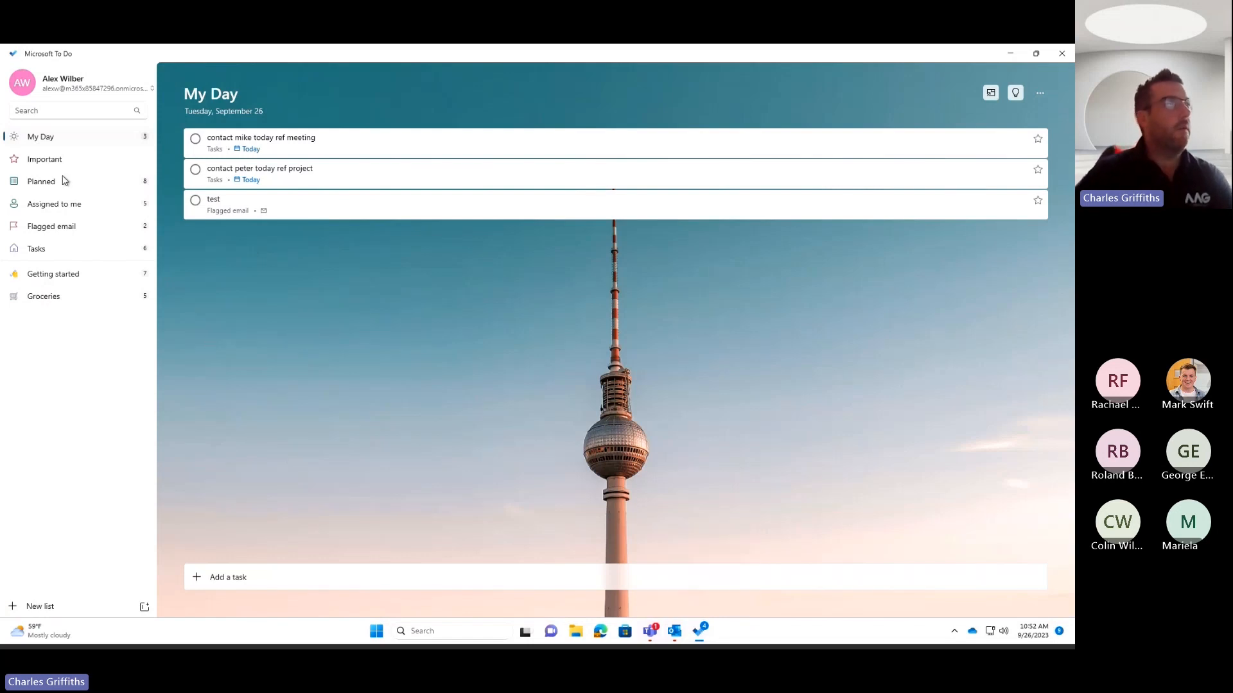
pyautogui.moveTo(47, 146)
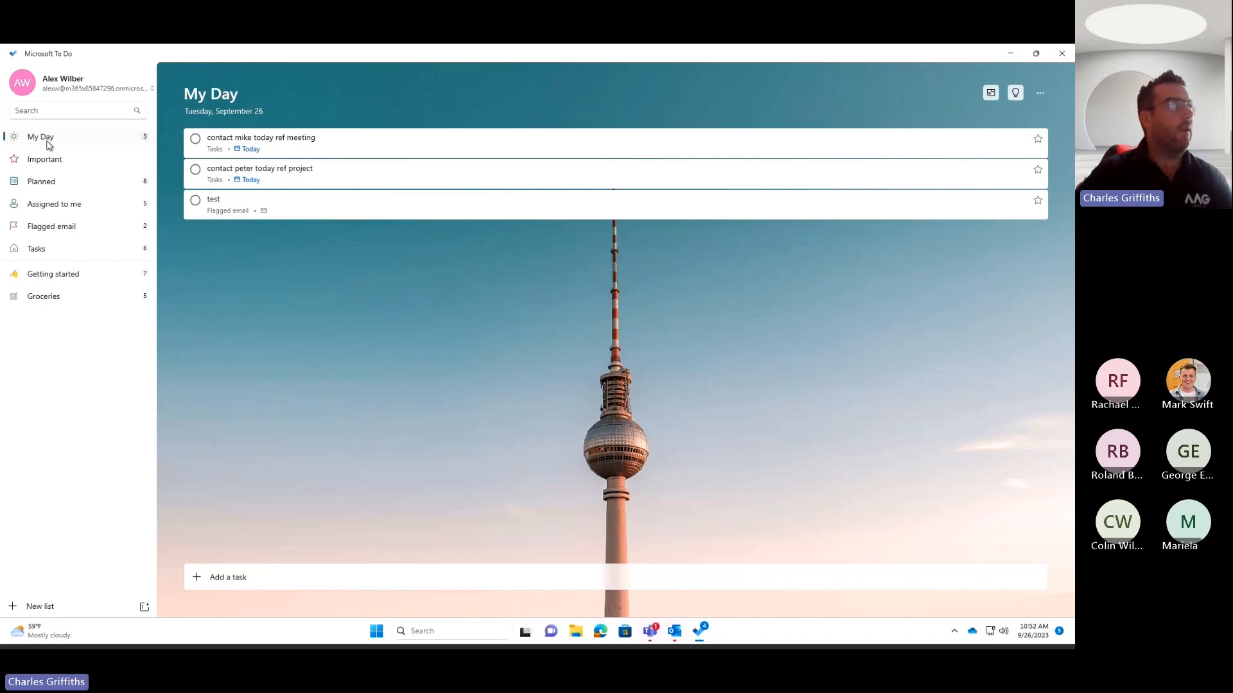
pyautogui.moveTo(49, 192)
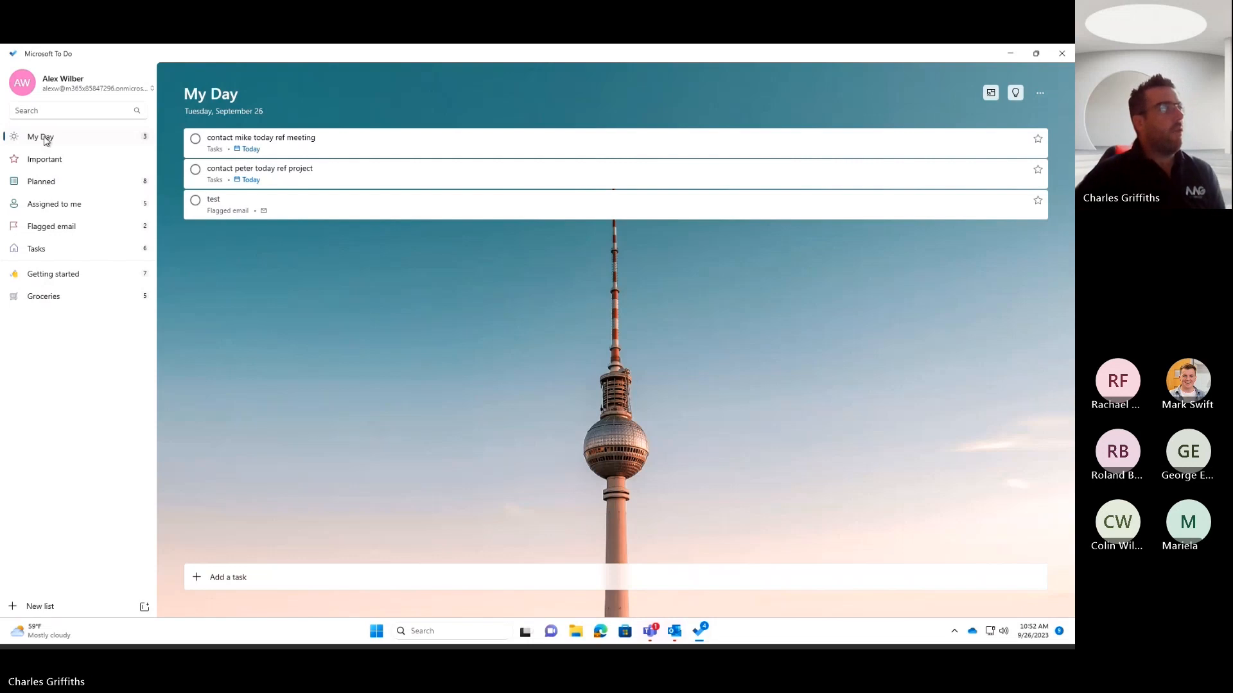
pyautogui.moveTo(241, 189)
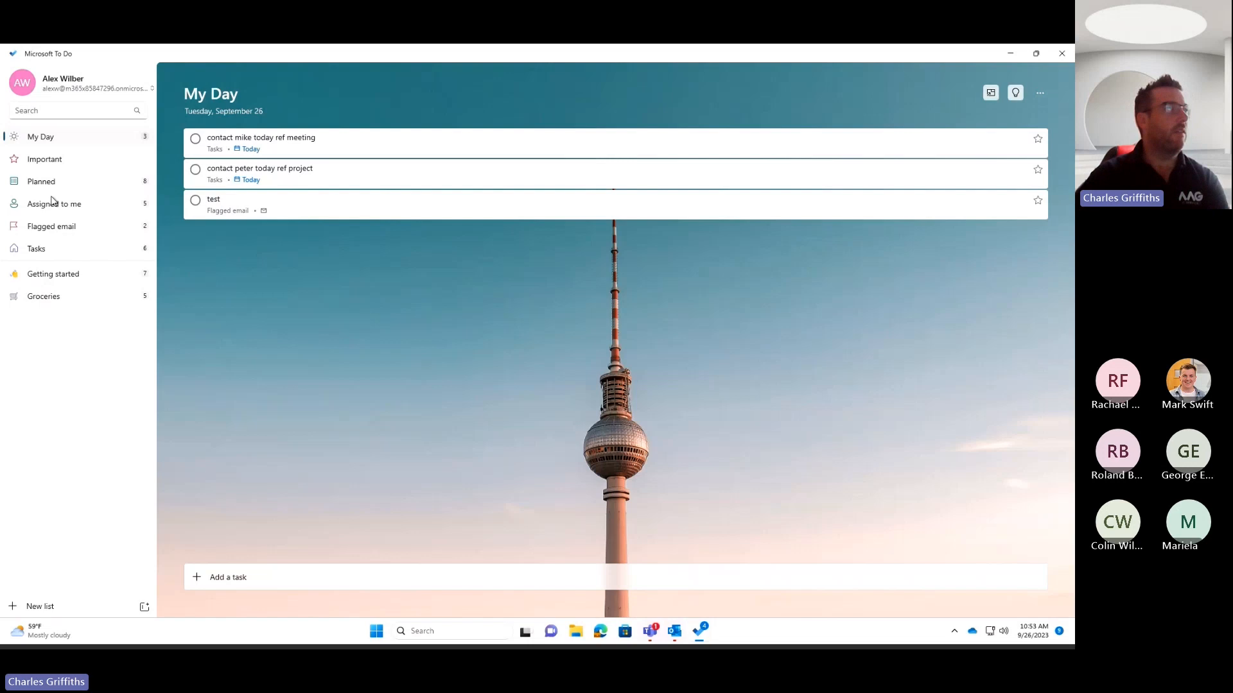
pyautogui.moveTo(57, 205)
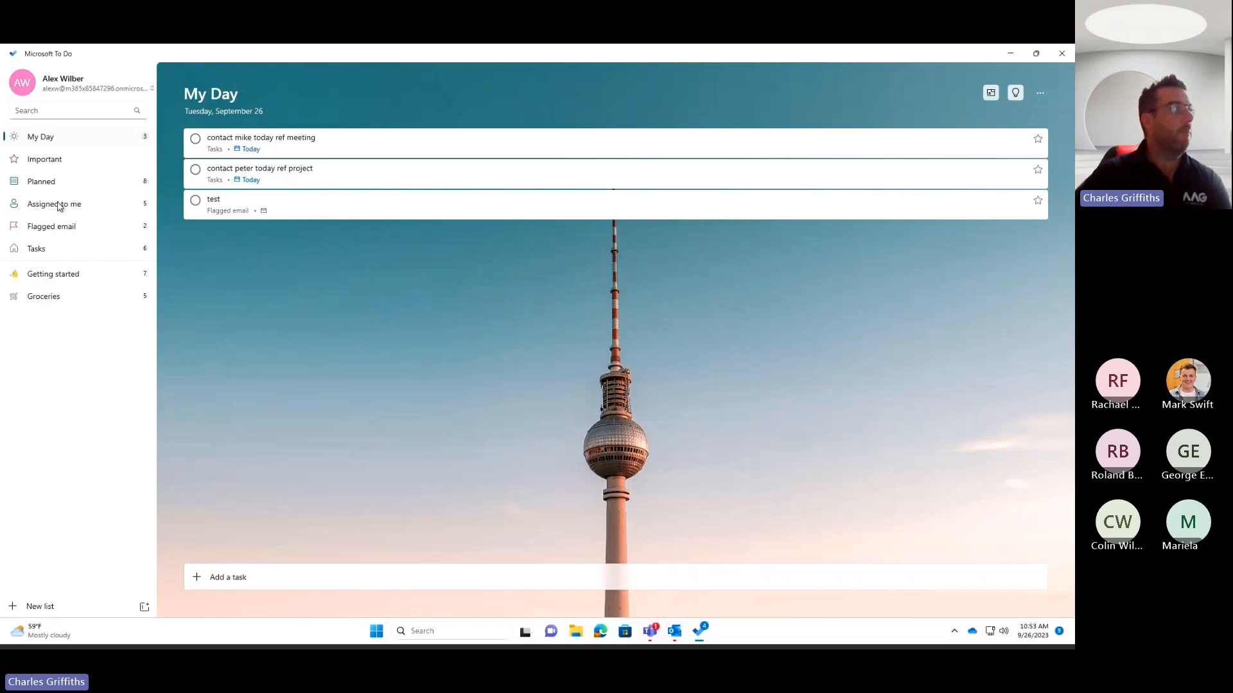
# Browse the Tasks and Flagged email lists, ending on Assigned to me with five tasks
pyautogui.click(36, 248)
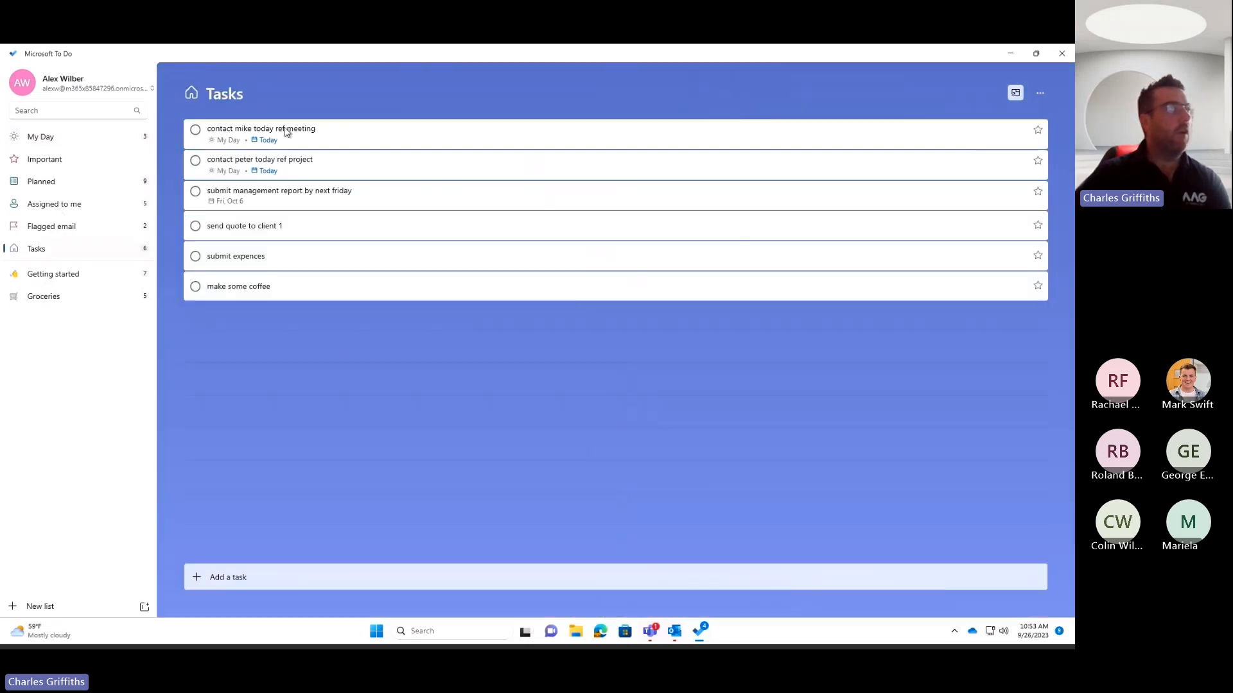
pyautogui.moveTo(76, 239)
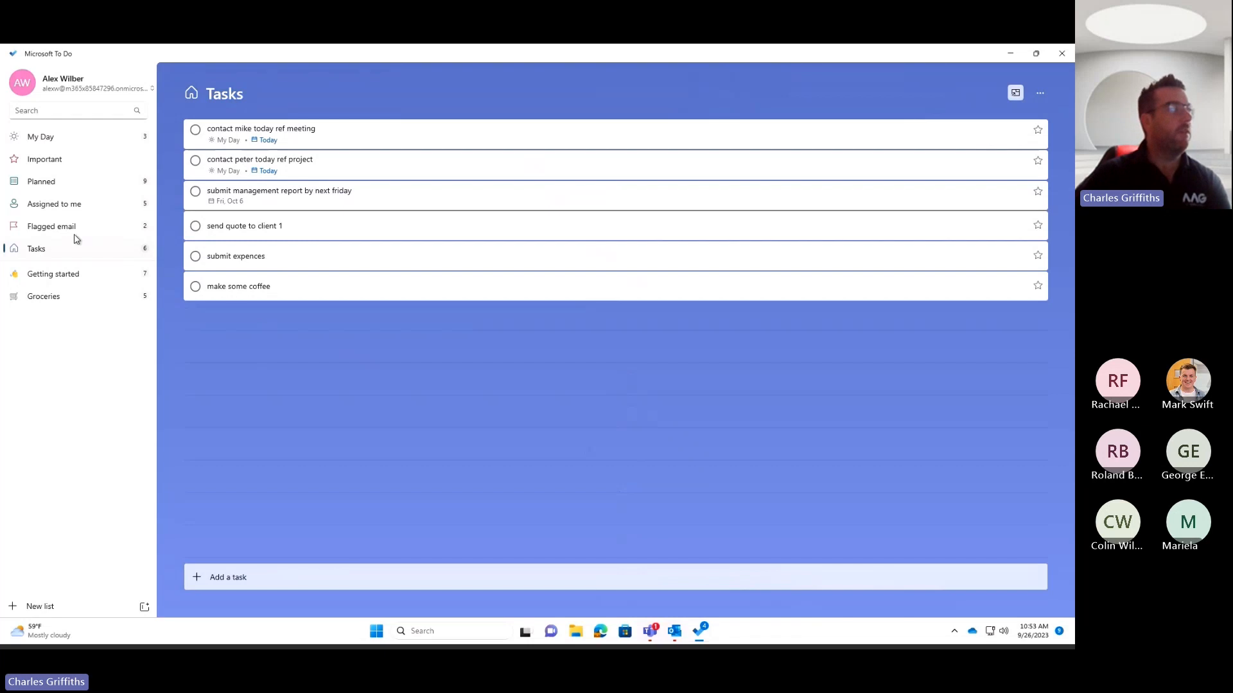
pyautogui.click(50, 227)
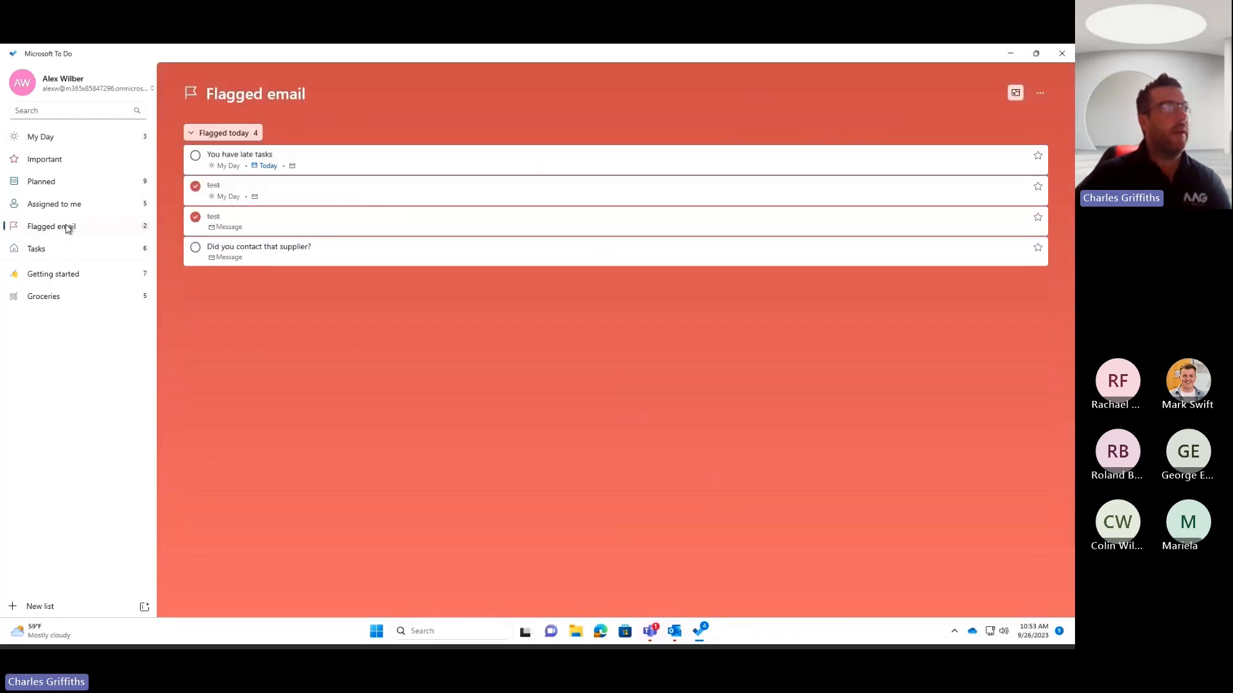
pyautogui.moveTo(239, 254)
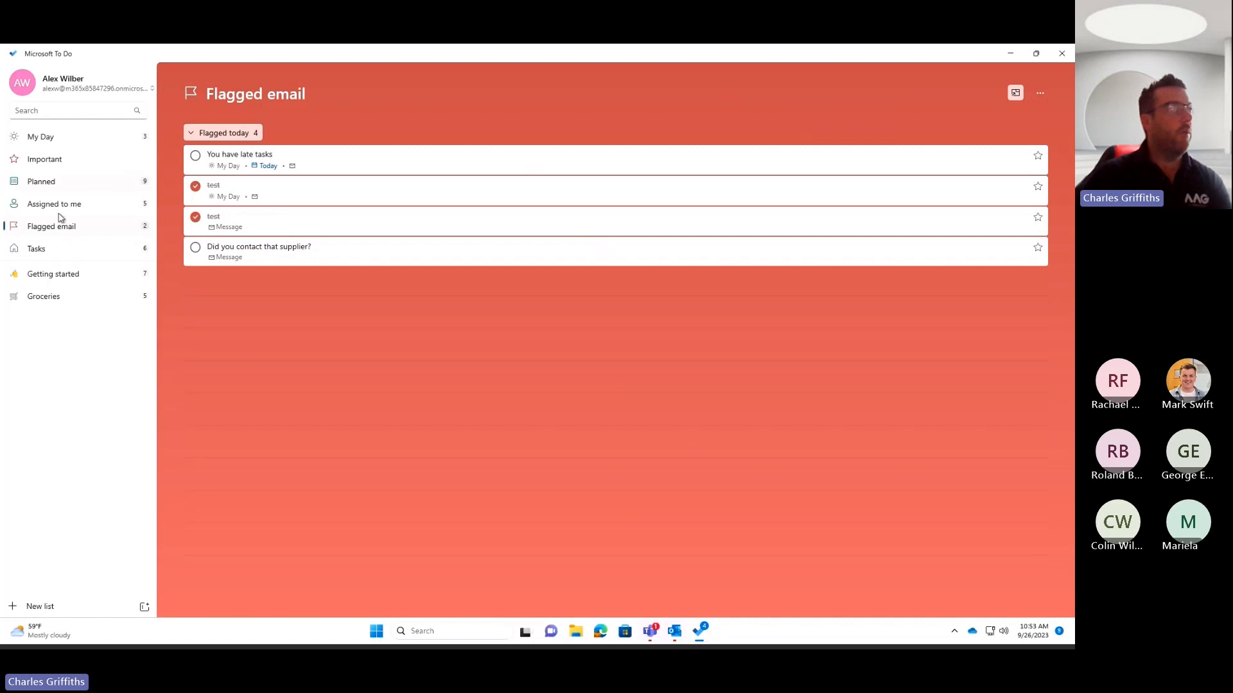
pyautogui.click(54, 204)
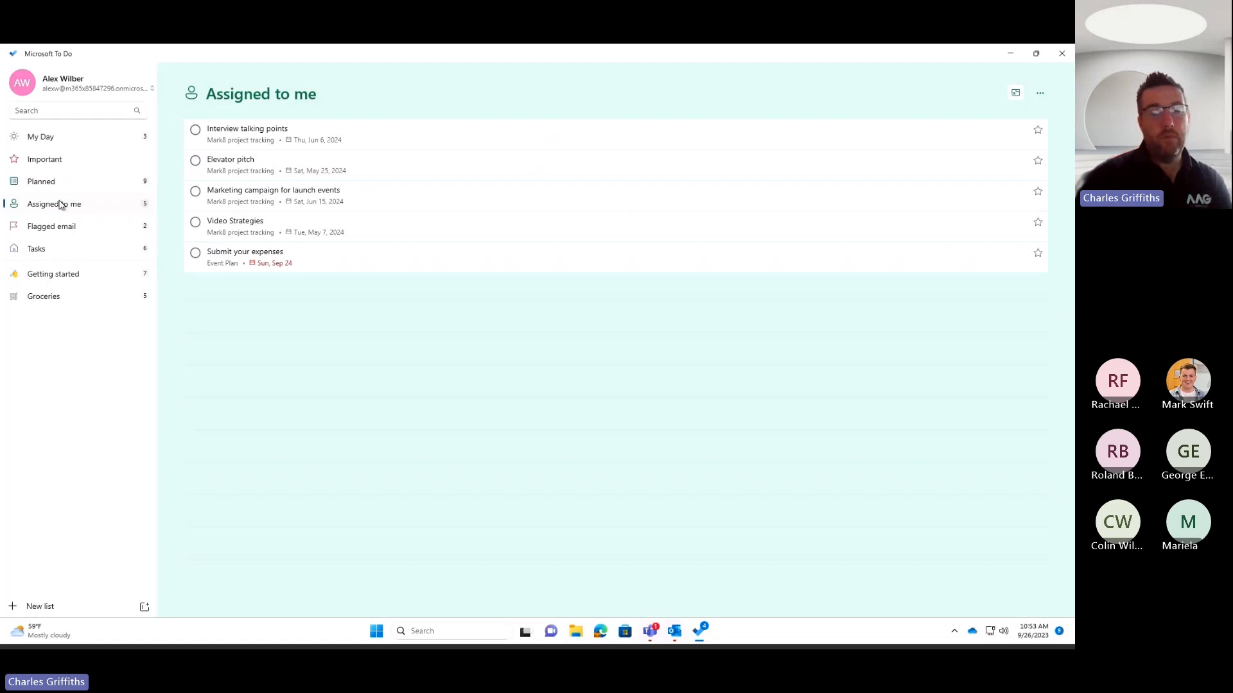
pyautogui.moveTo(49, 195)
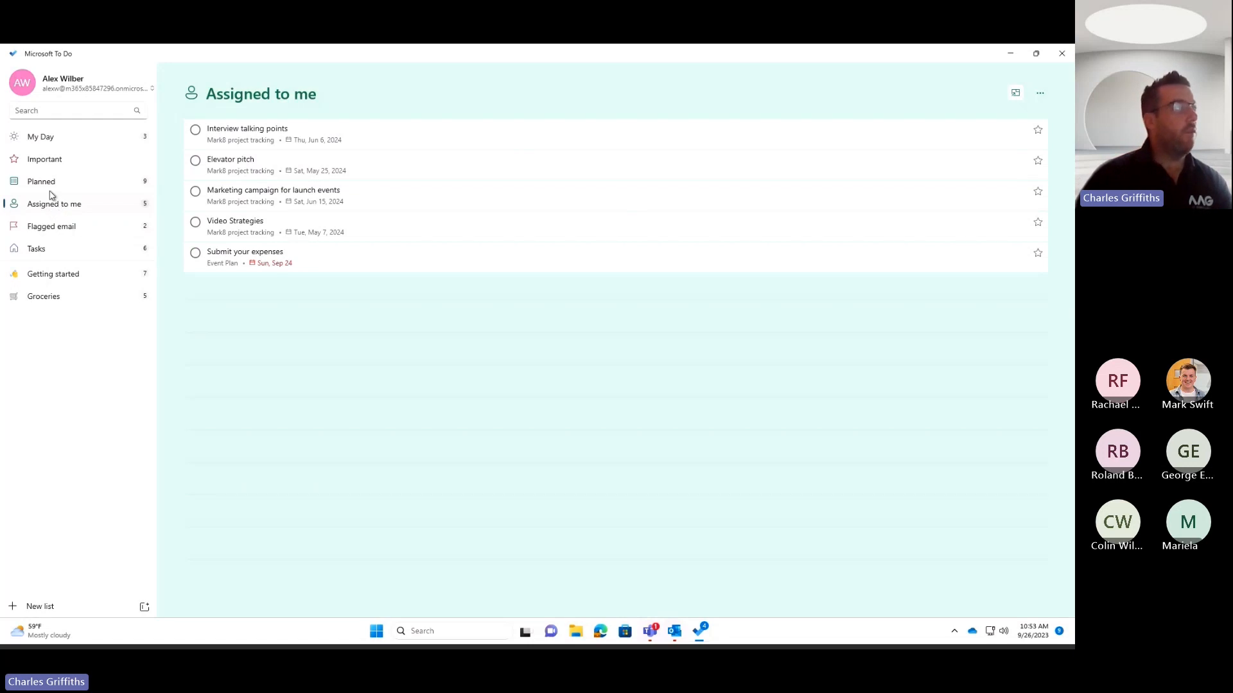
# Open Planned, collapse the Later group and expand Earlier to reveal 'Submit your expenses'
pyautogui.click(42, 182)
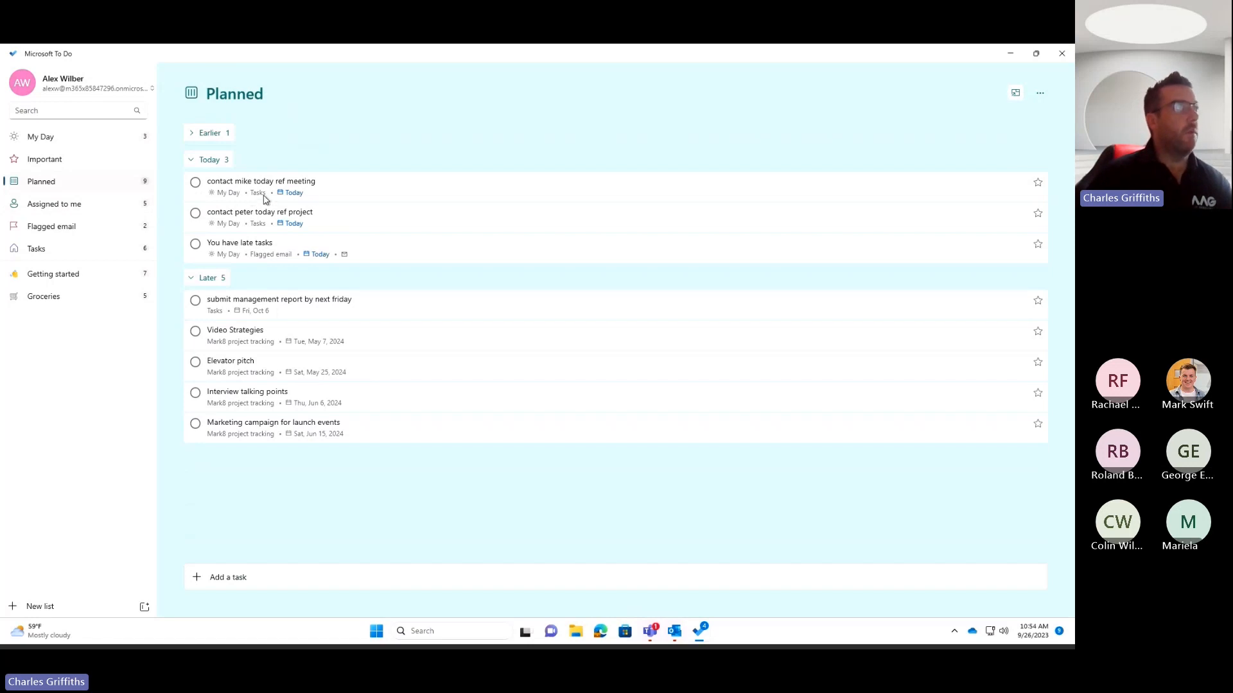
pyautogui.moveTo(232, 287)
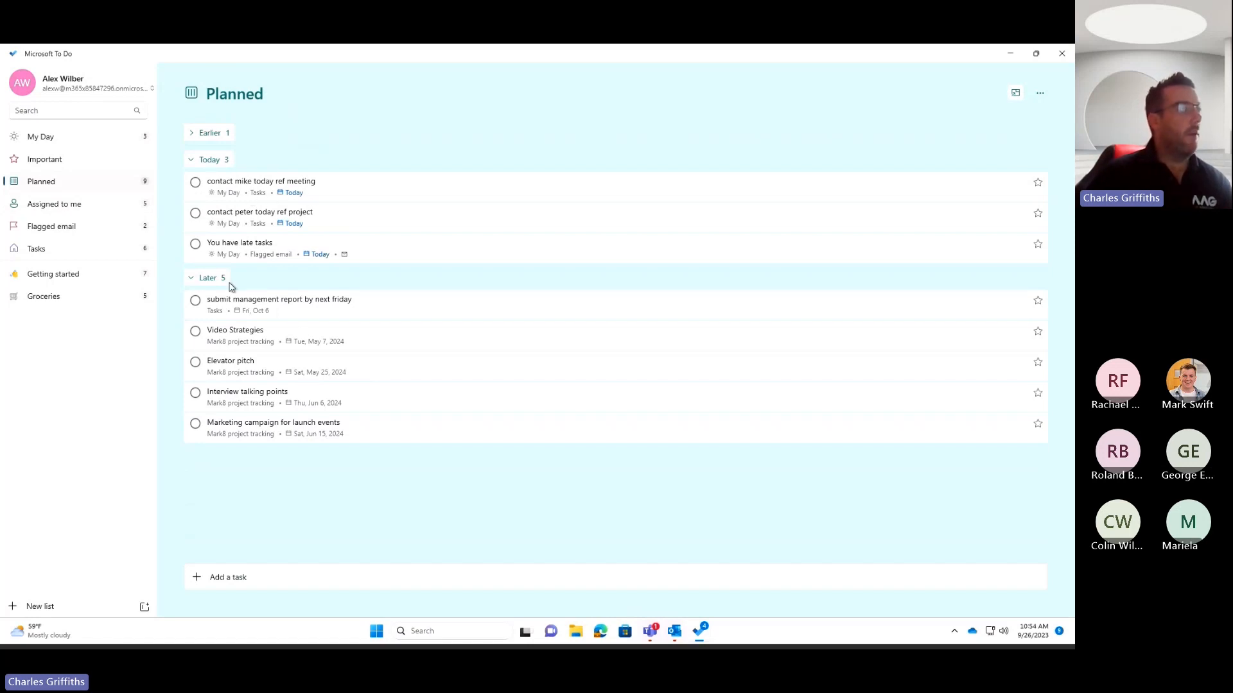
pyautogui.moveTo(315, 351)
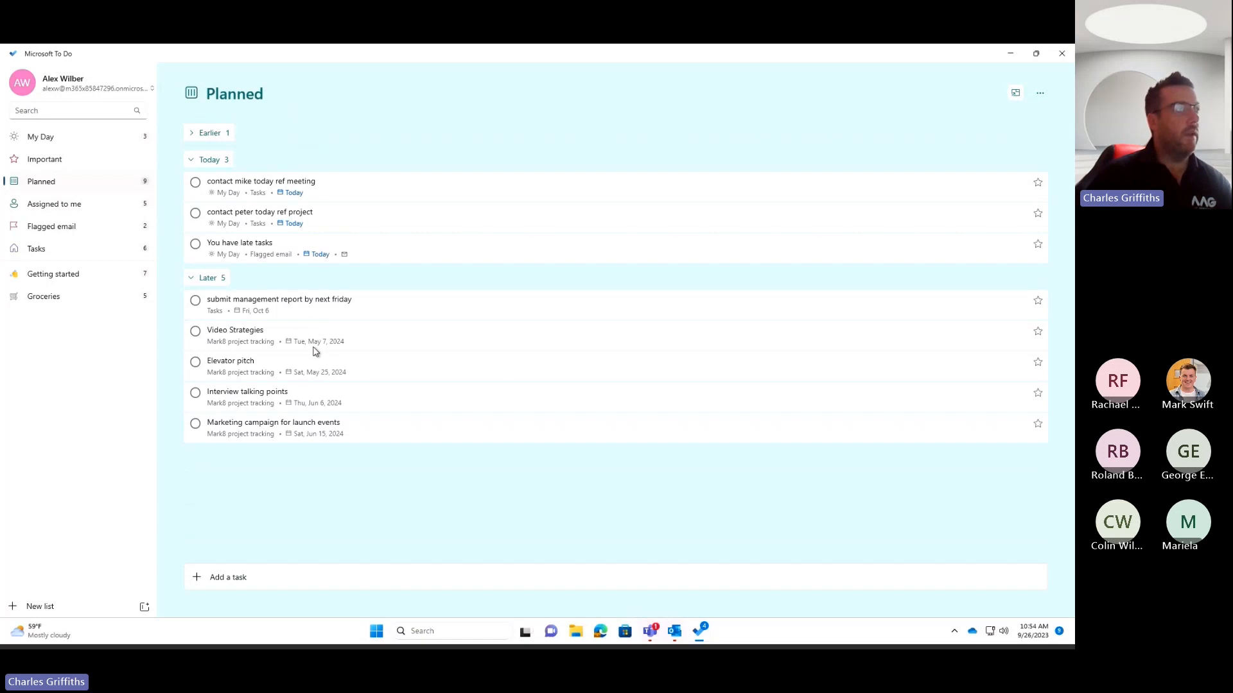
pyautogui.moveTo(342, 466)
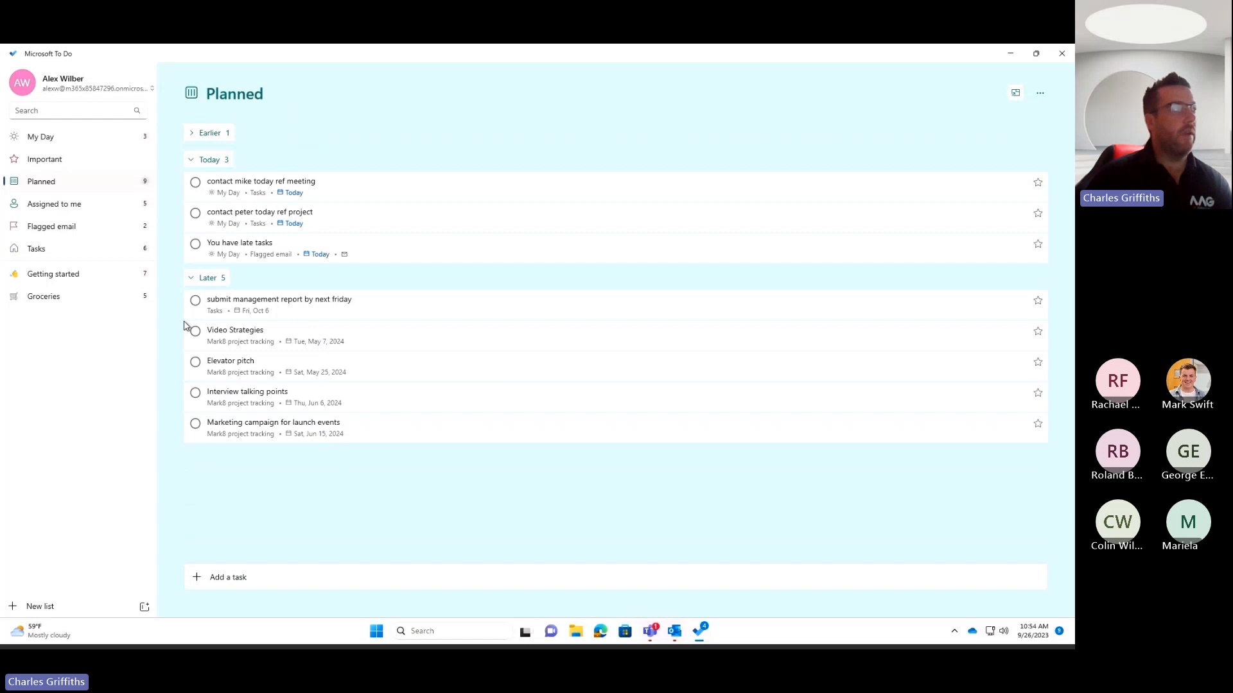
pyautogui.click(208, 278)
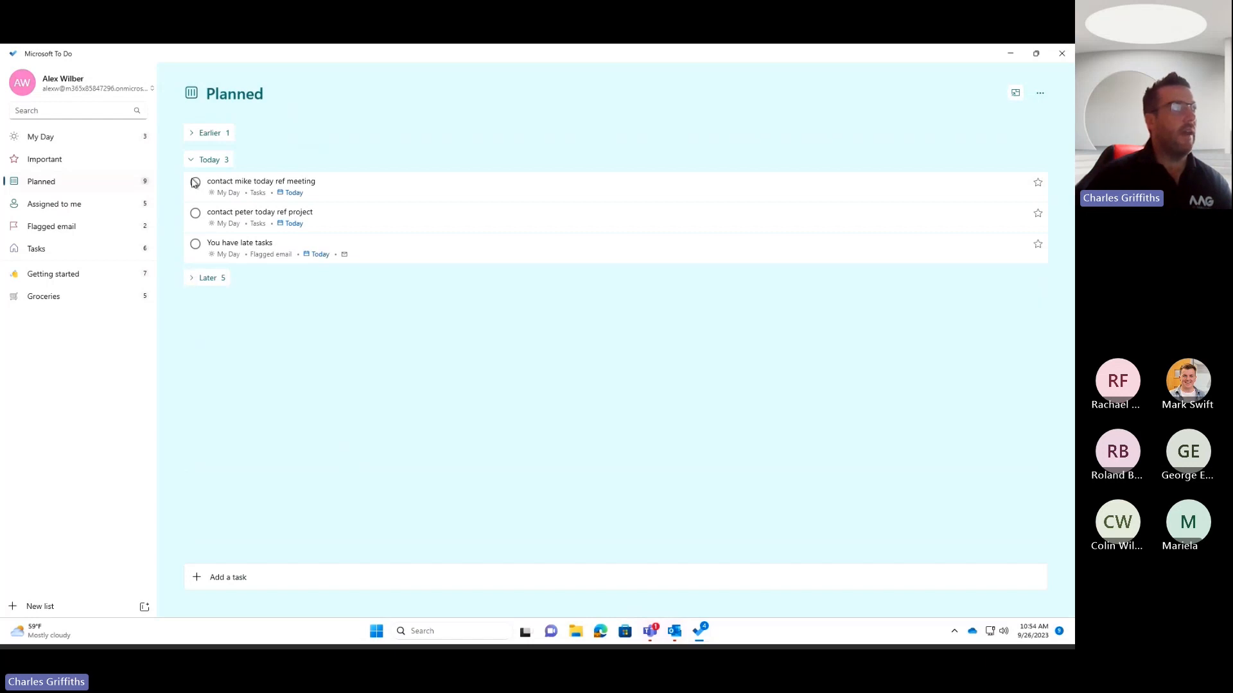
pyautogui.click(210, 132)
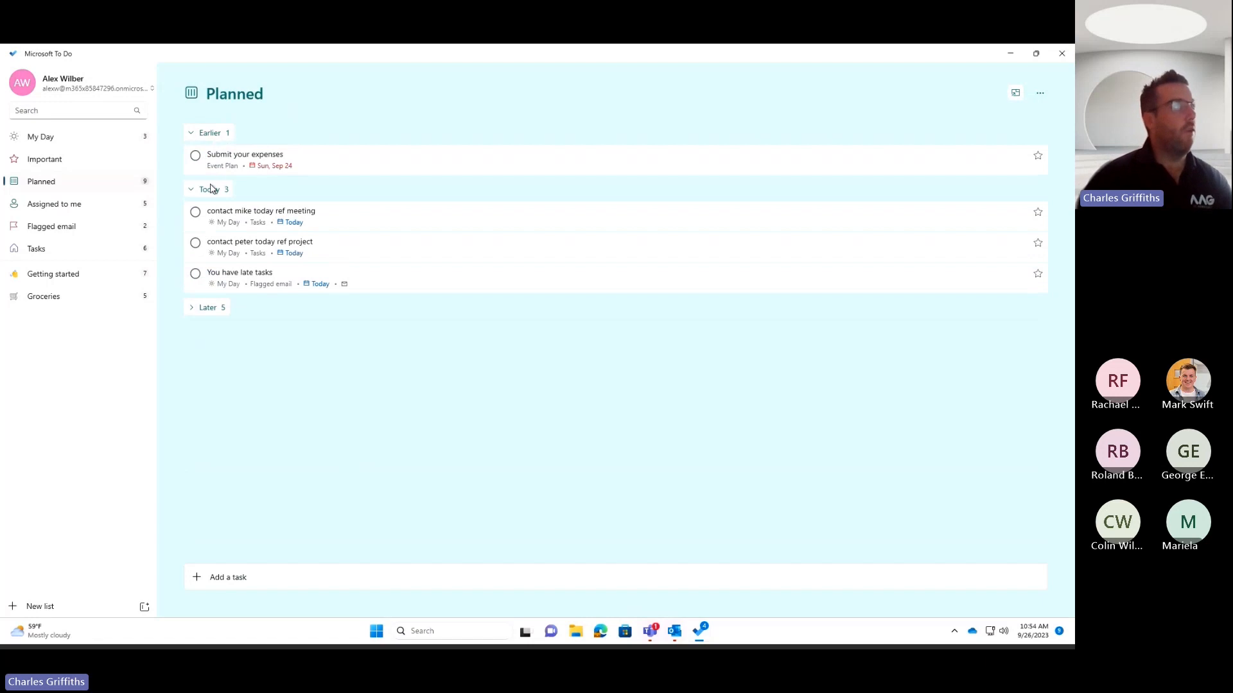
pyautogui.moveTo(63, 293)
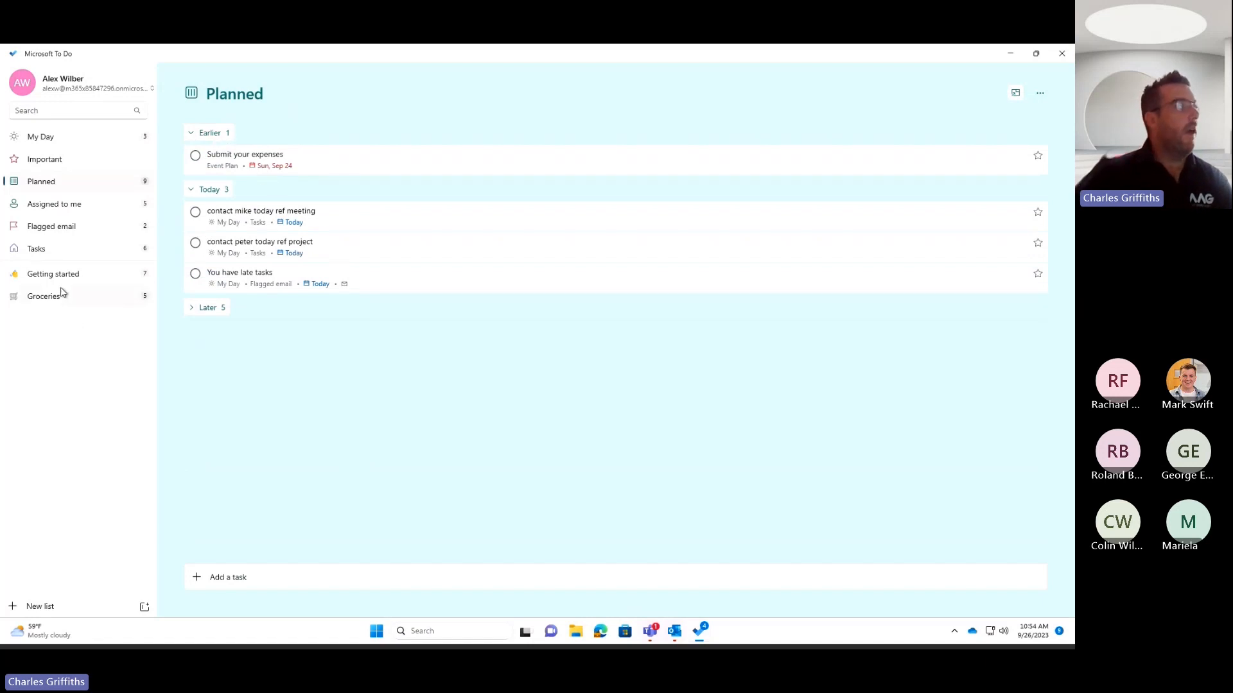
pyautogui.moveTo(61, 542)
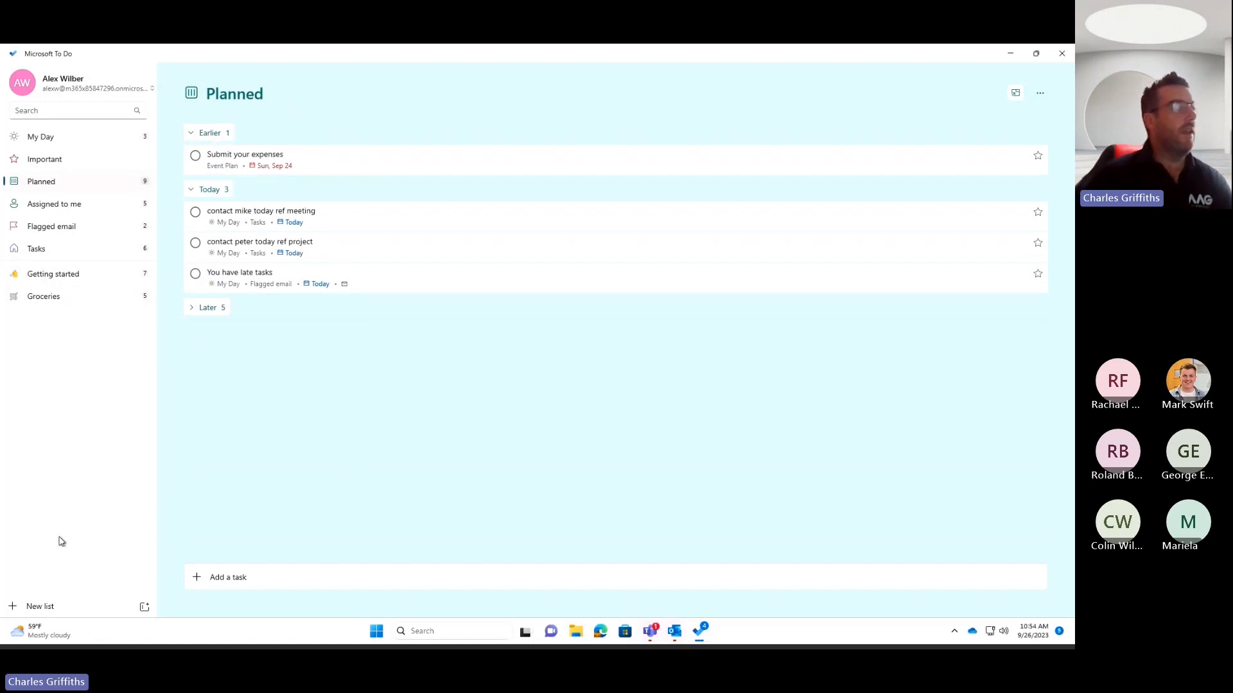
# Create a new list, rename it 'Shopping list#', and go back to My Day
pyautogui.click(39, 606)
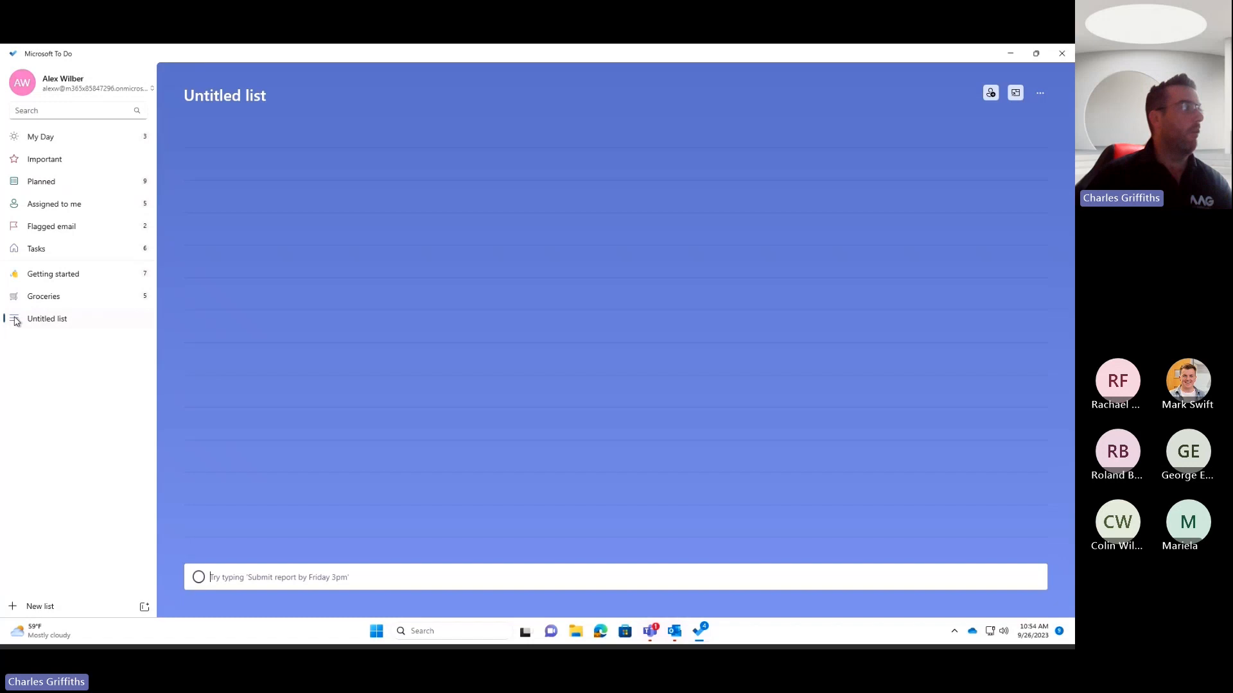
pyautogui.rightClick(47, 318)
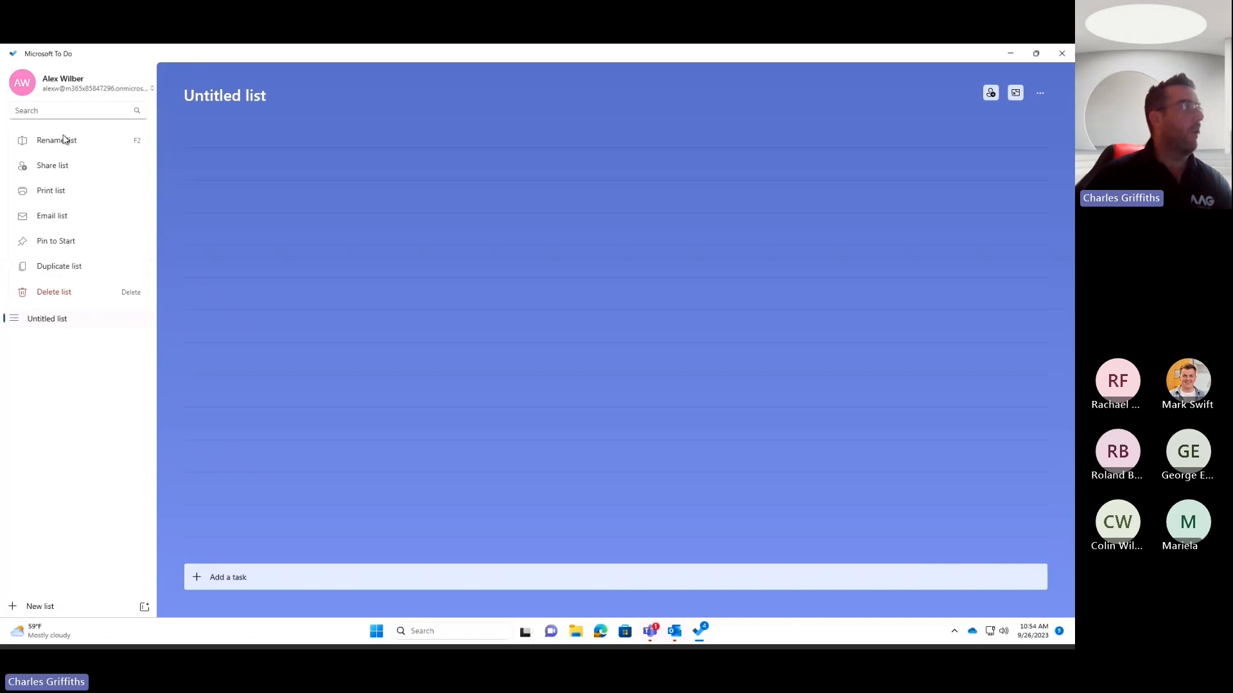
pyautogui.click(56, 140)
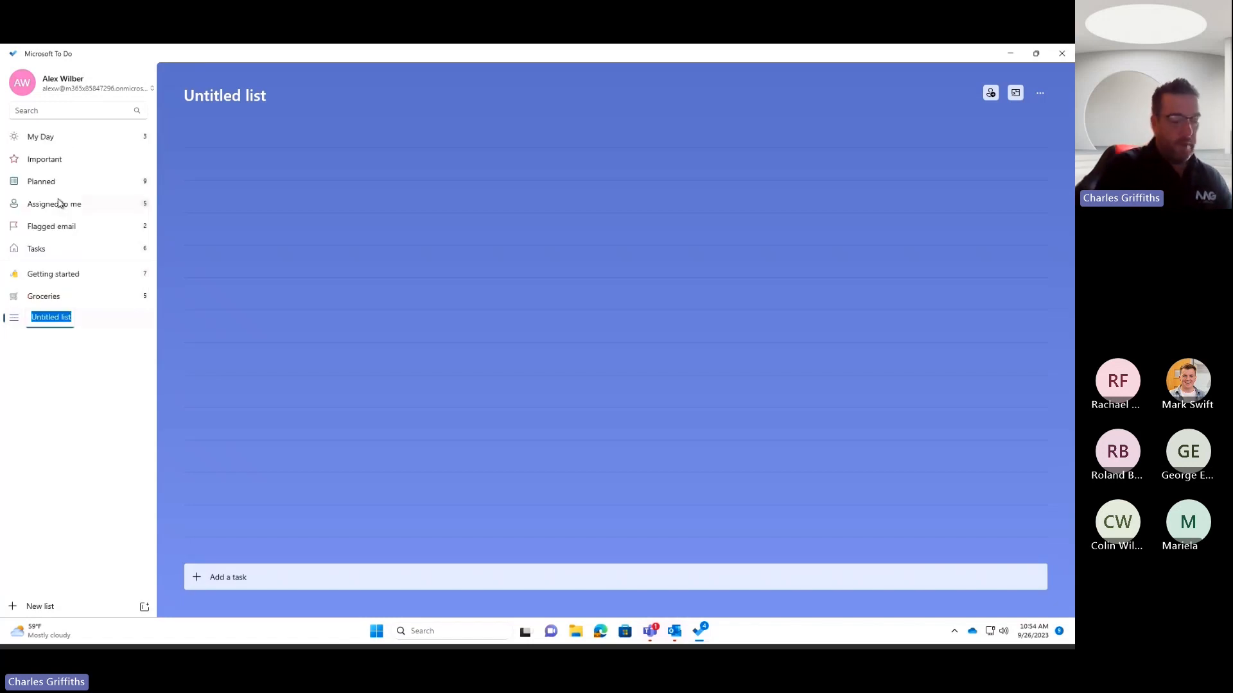
pyautogui.write('Shopping li')
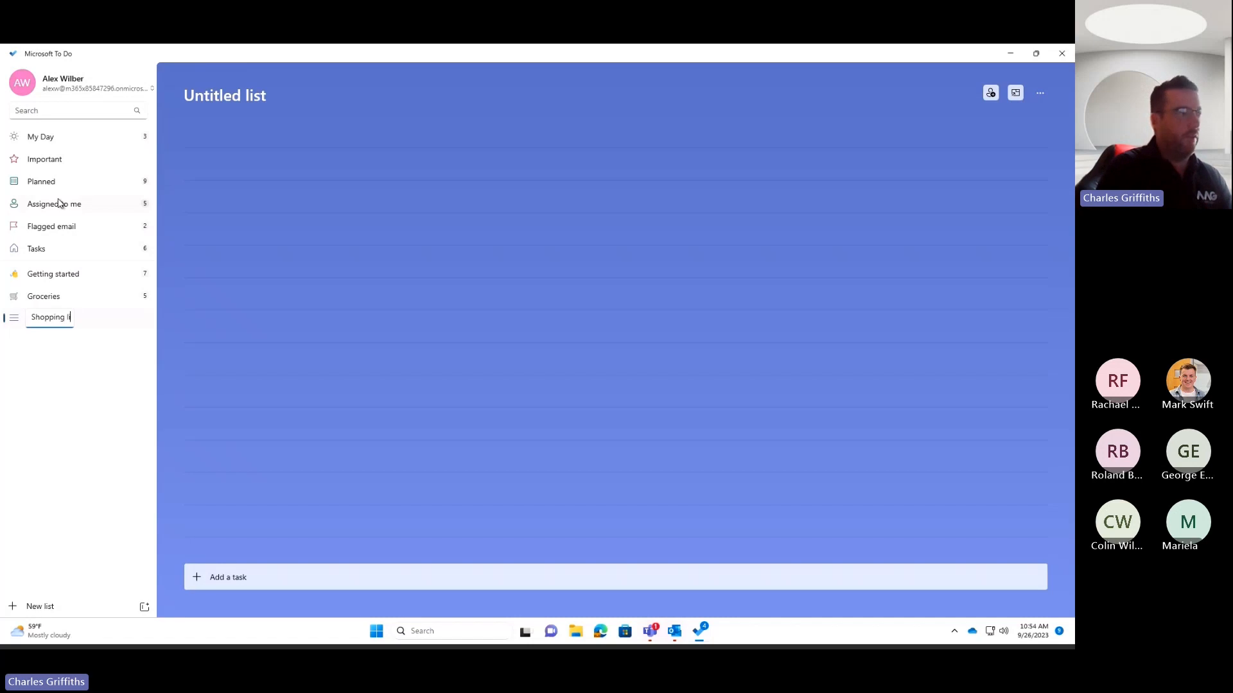
pyautogui.write('st#')
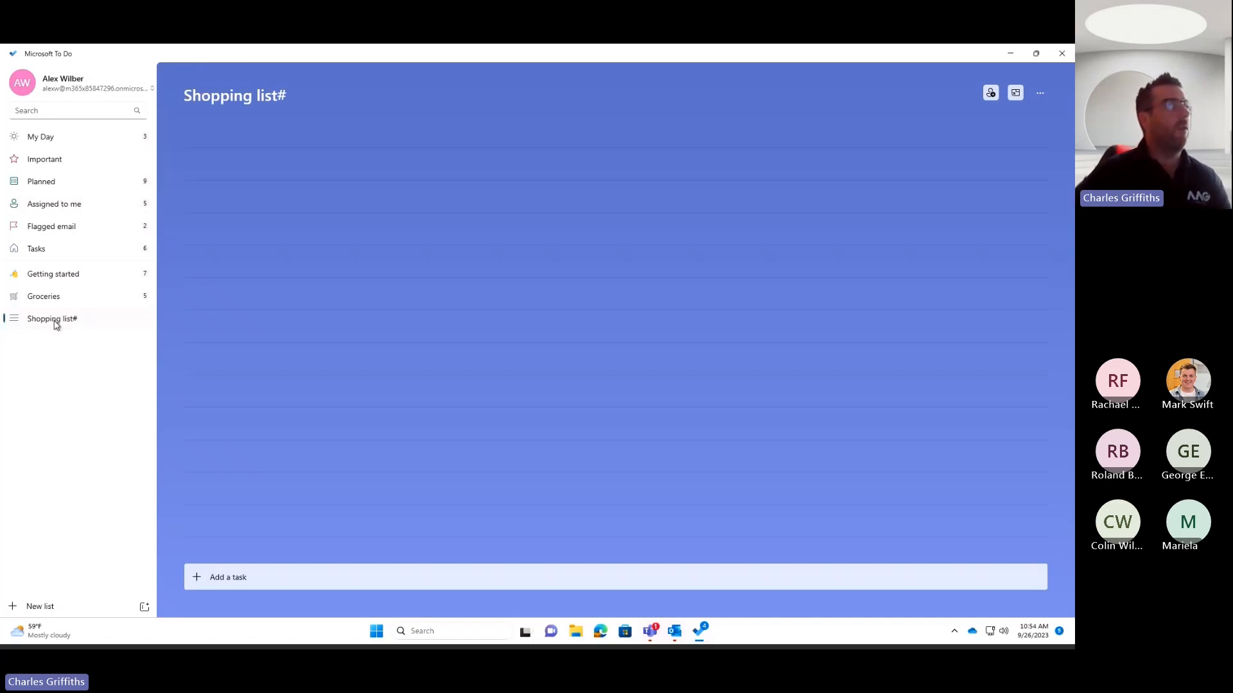
pyautogui.moveTo(53, 167)
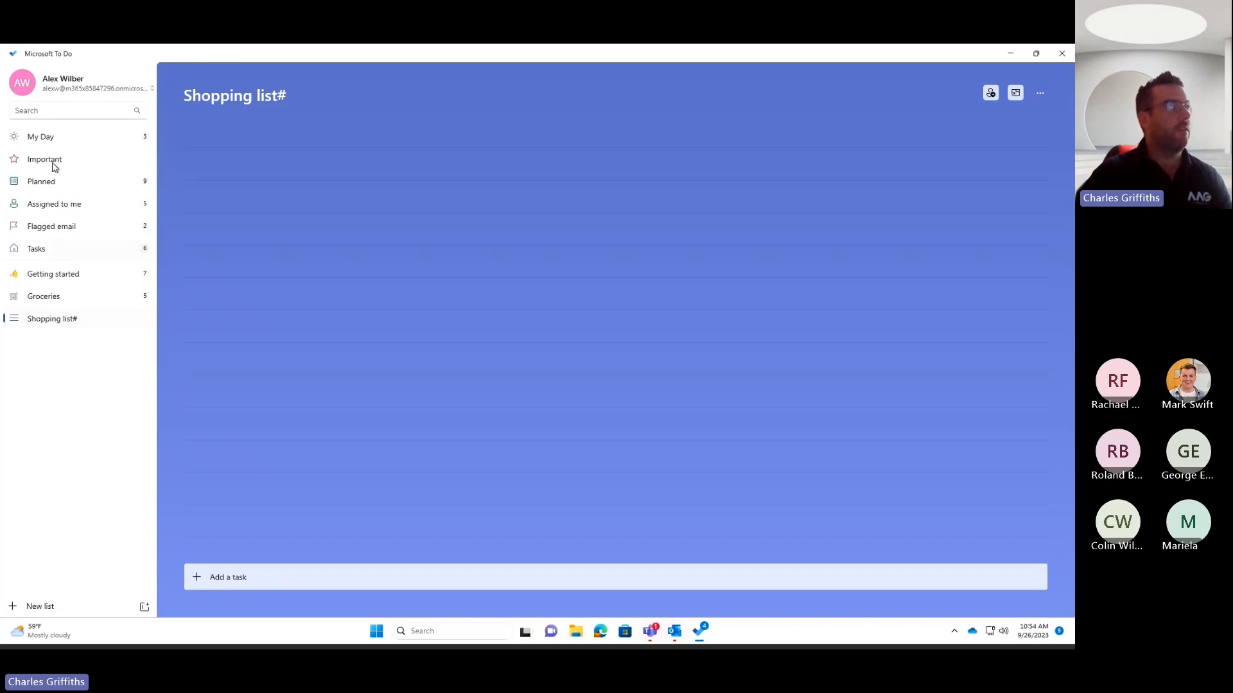
pyautogui.click(40, 136)
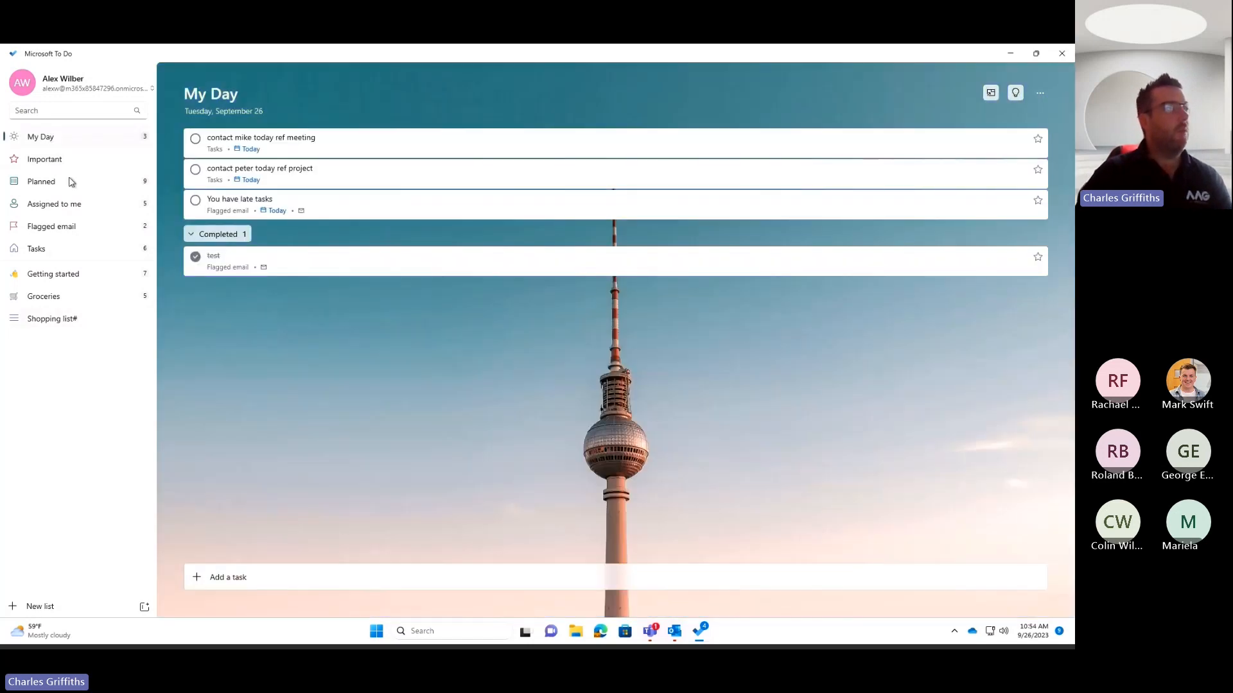
# Add 'submit the report by next monday' to My Day, due Oct 2, then view Planned
pyautogui.click(227, 578)
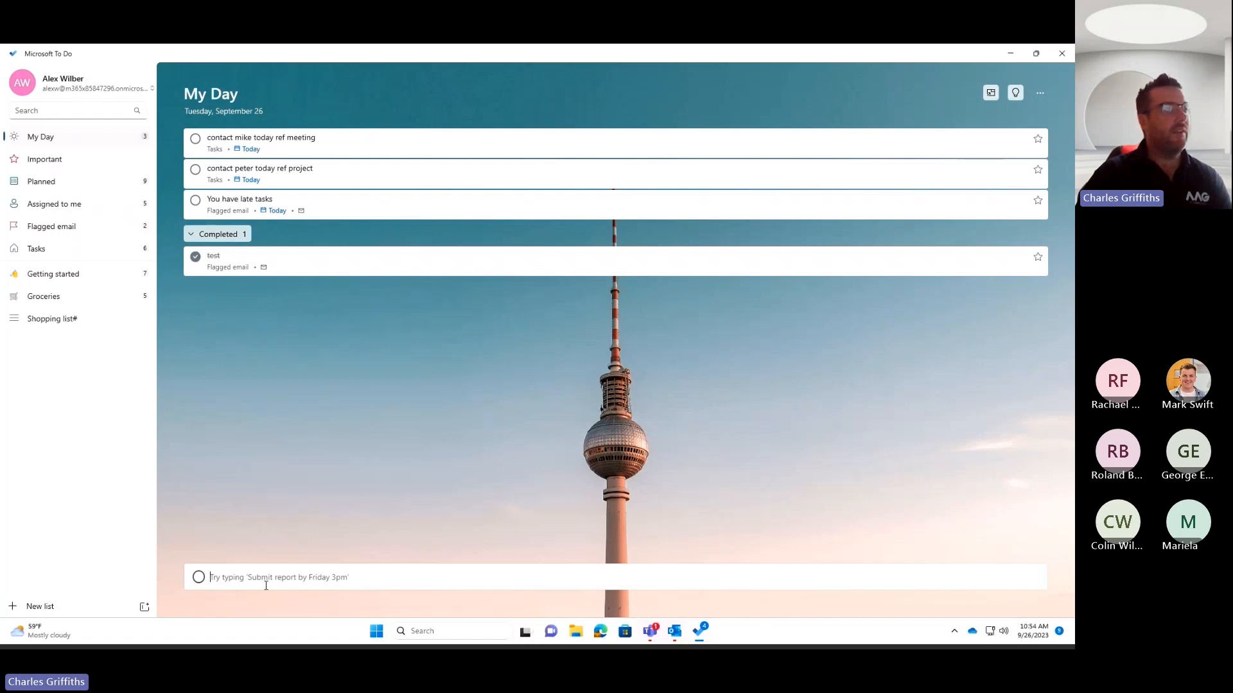
pyautogui.moveTo(284, 566)
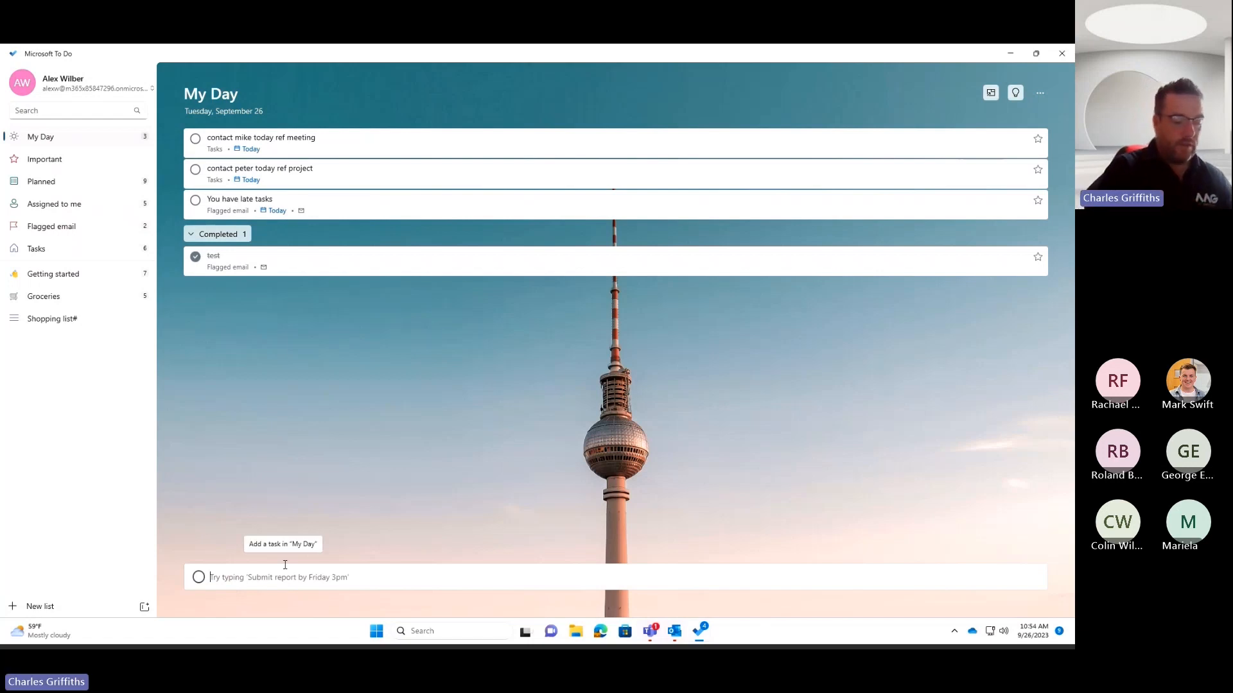
pyautogui.write('submit')
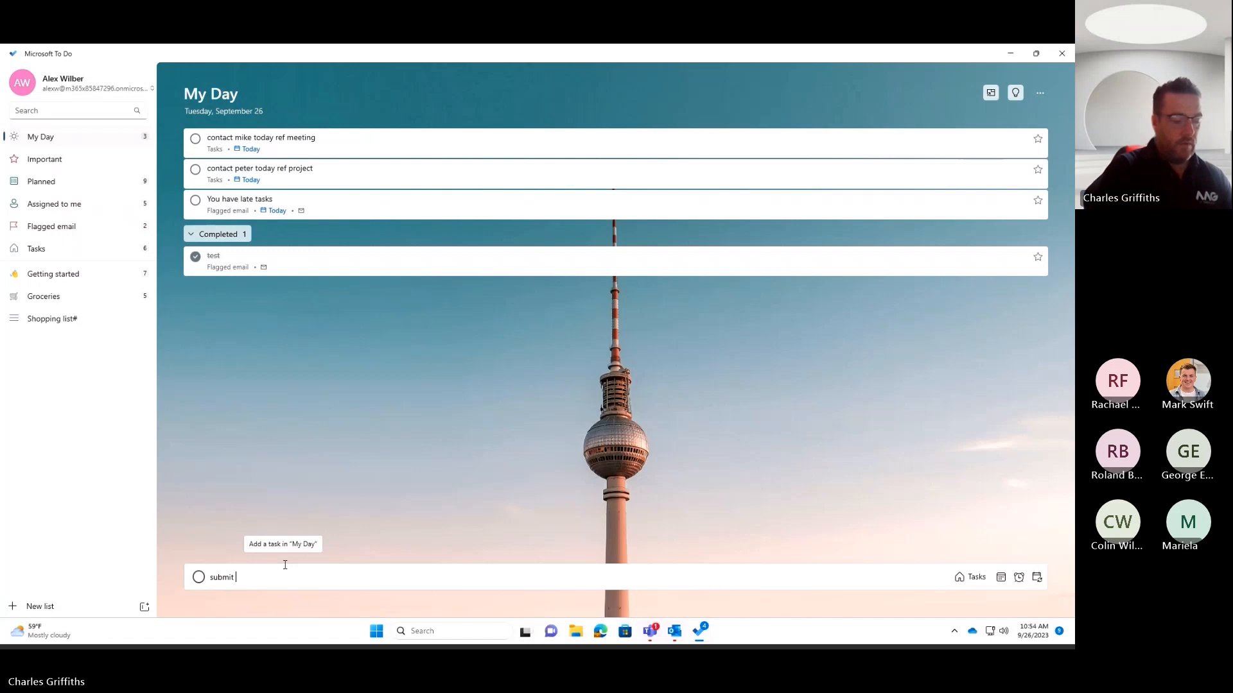
pyautogui.write('the report')
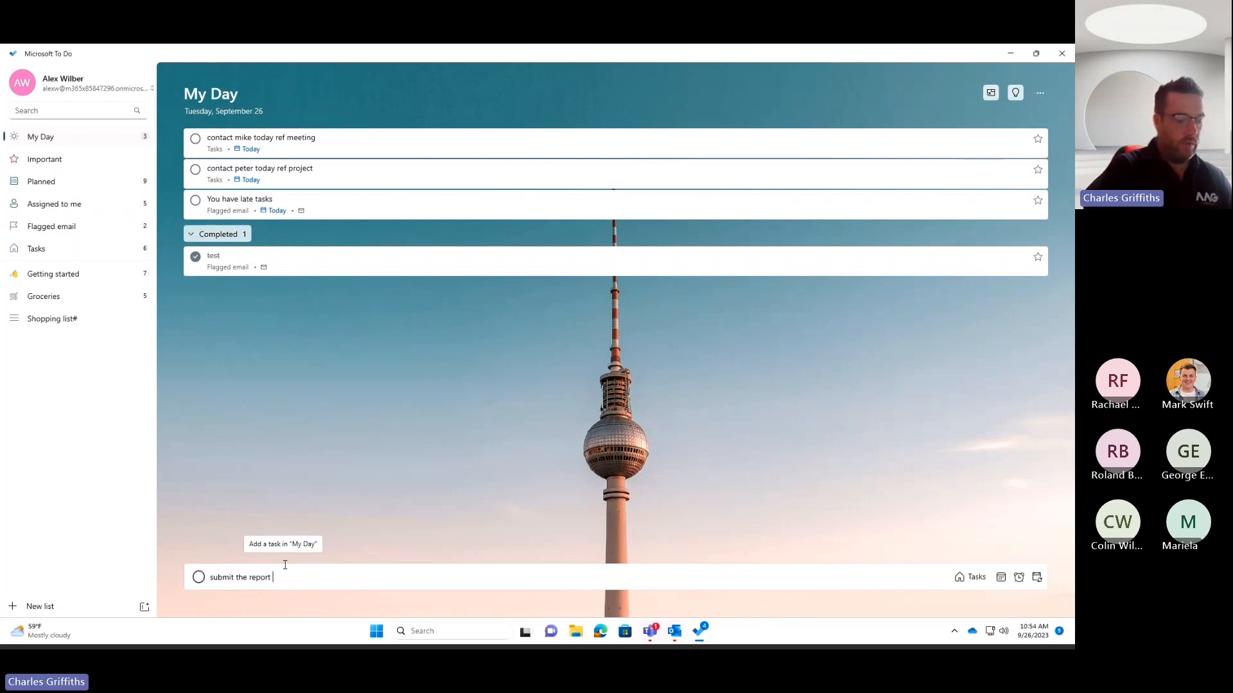
pyautogui.write('by')
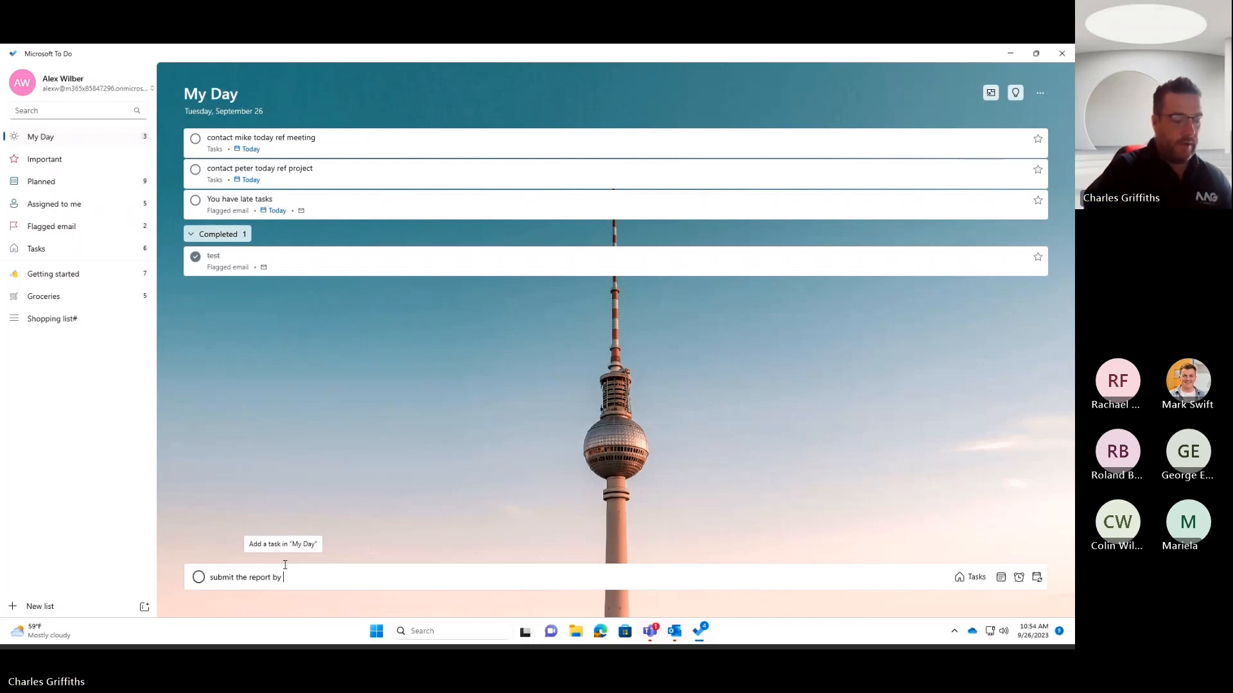
pyautogui.write('next m')
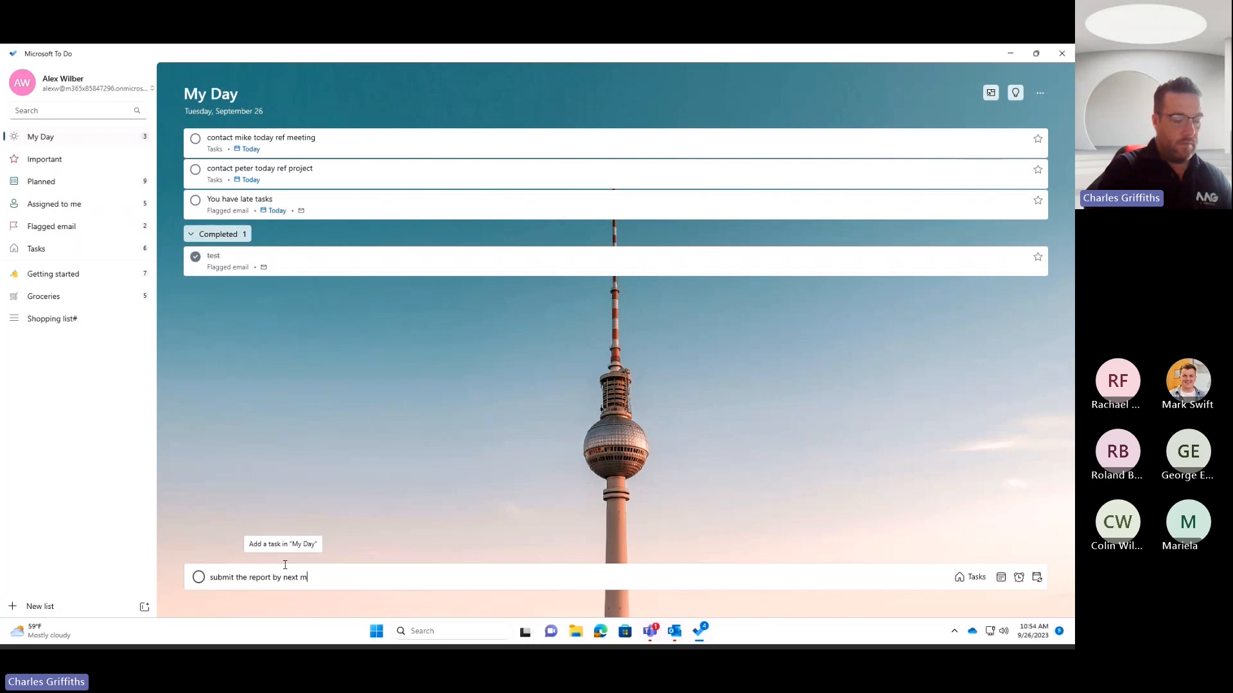
pyautogui.write('onday')
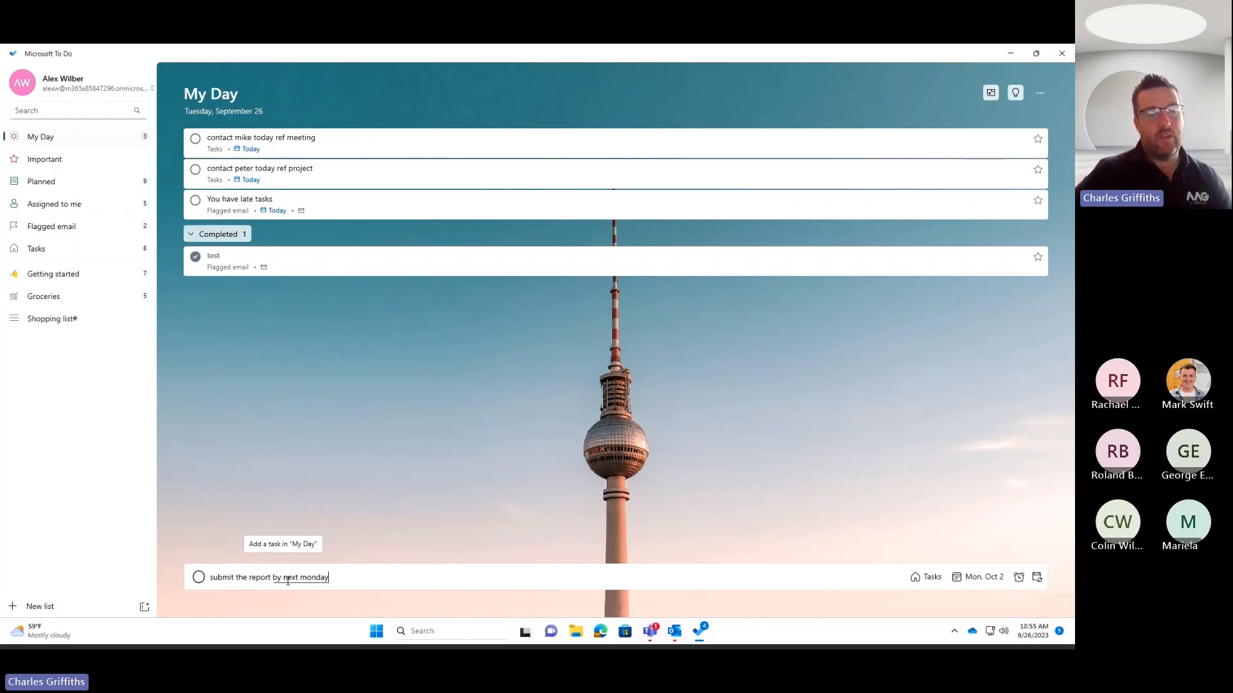
pyautogui.moveTo(981, 594)
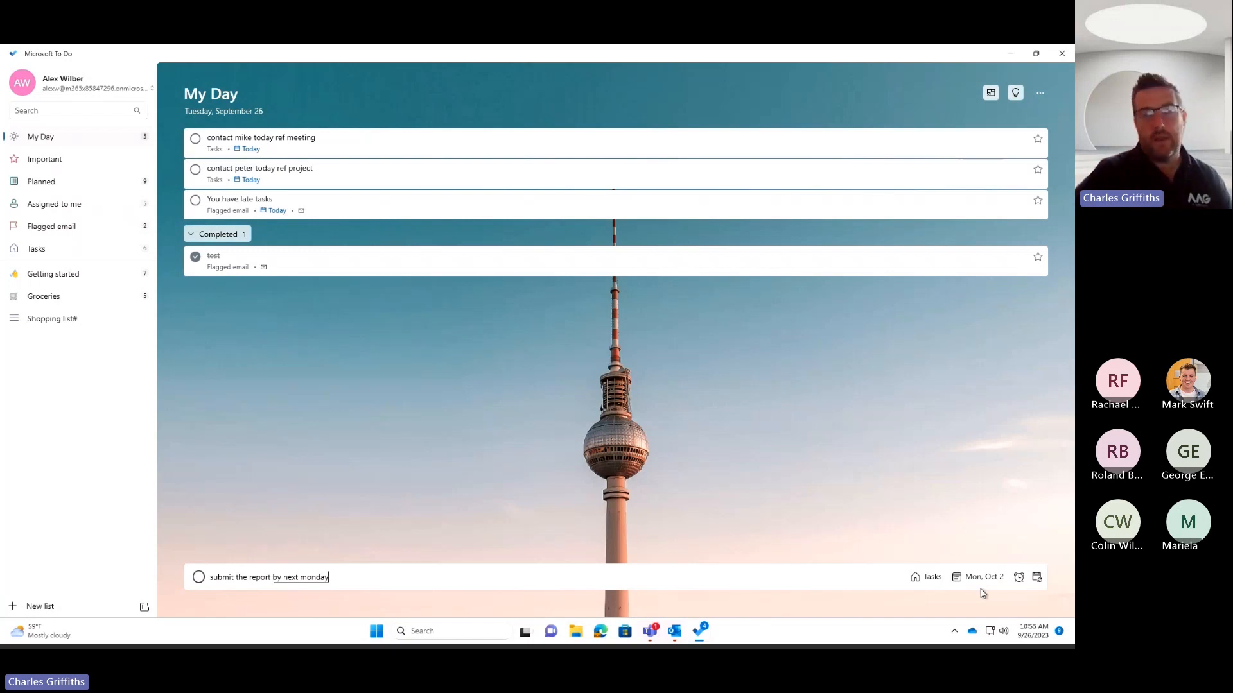
pyautogui.moveTo(981, 577)
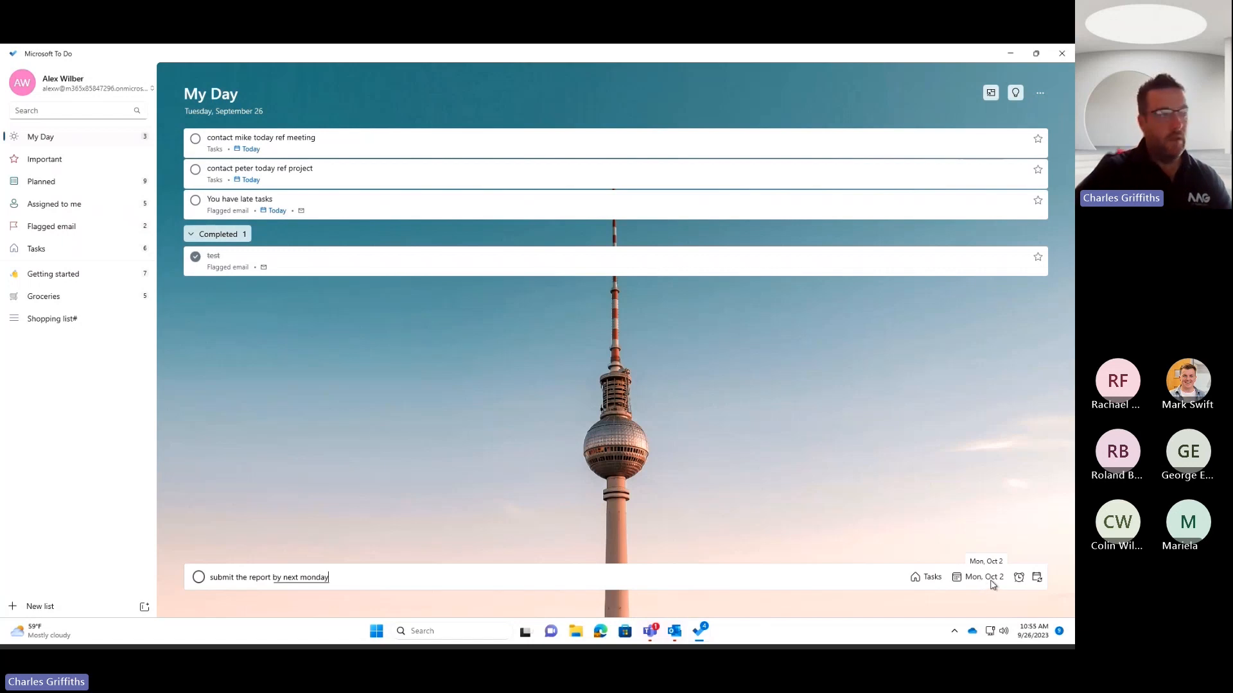
pyautogui.press('Return')
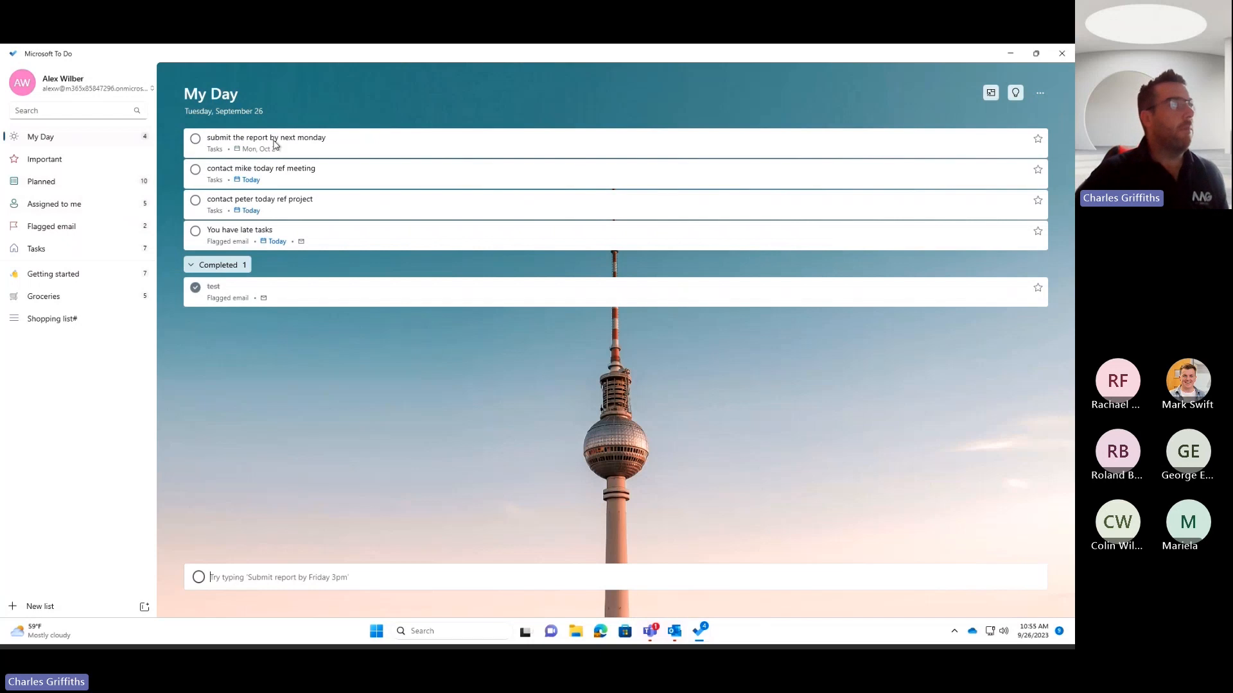
pyautogui.moveTo(275, 141)
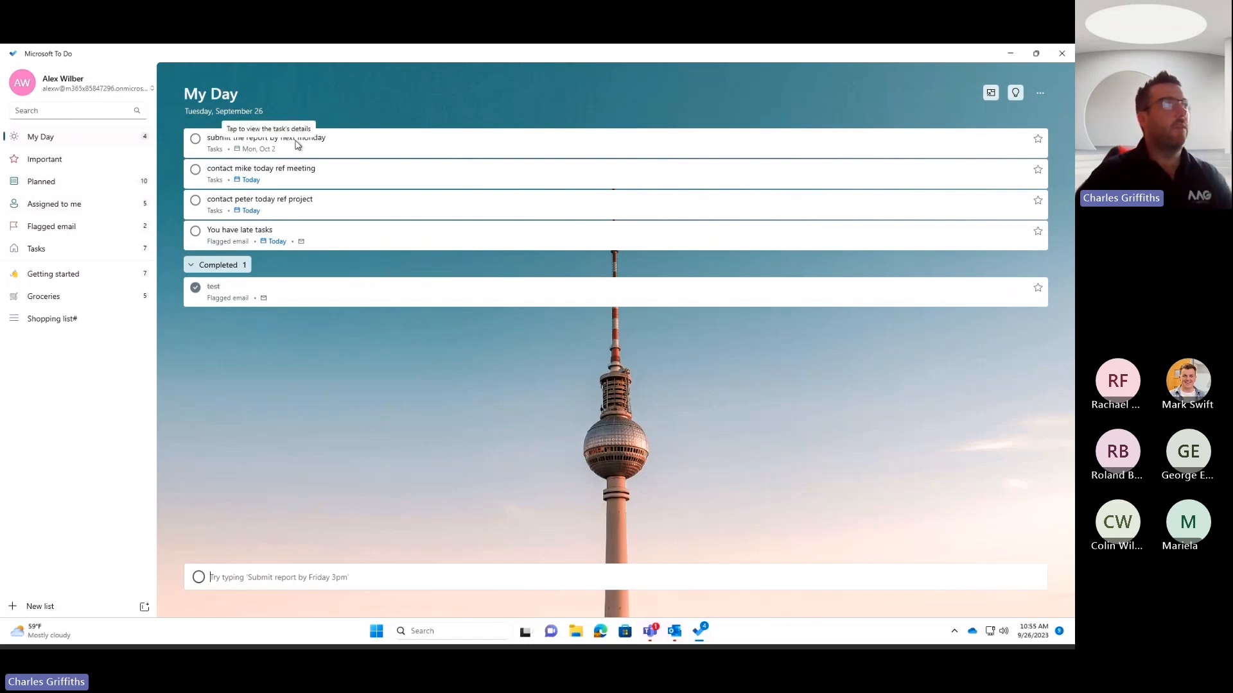
pyautogui.moveTo(248, 217)
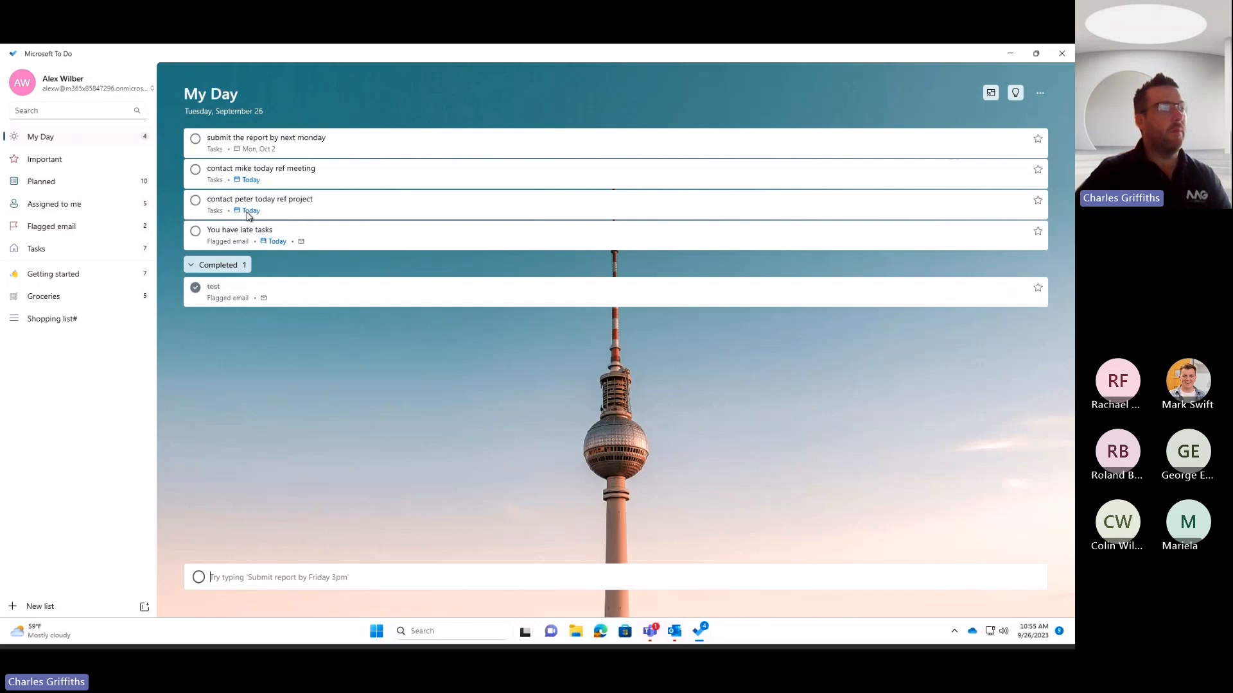
pyautogui.moveTo(265, 154)
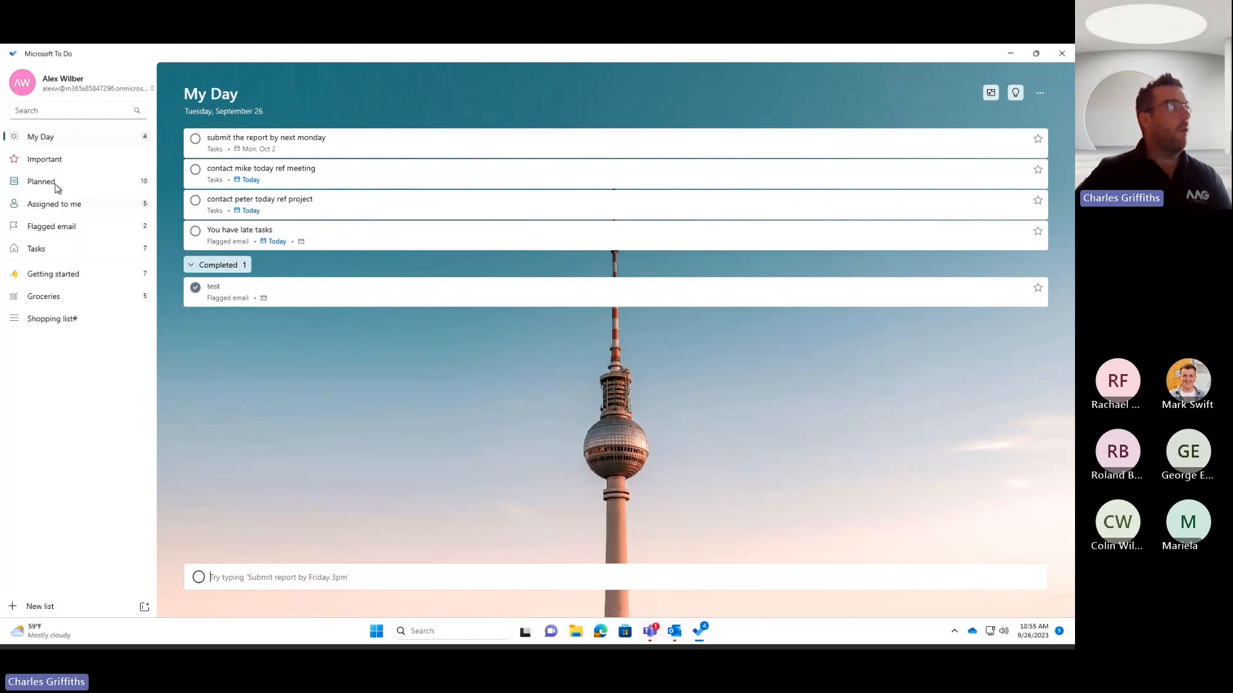
pyautogui.click(41, 182)
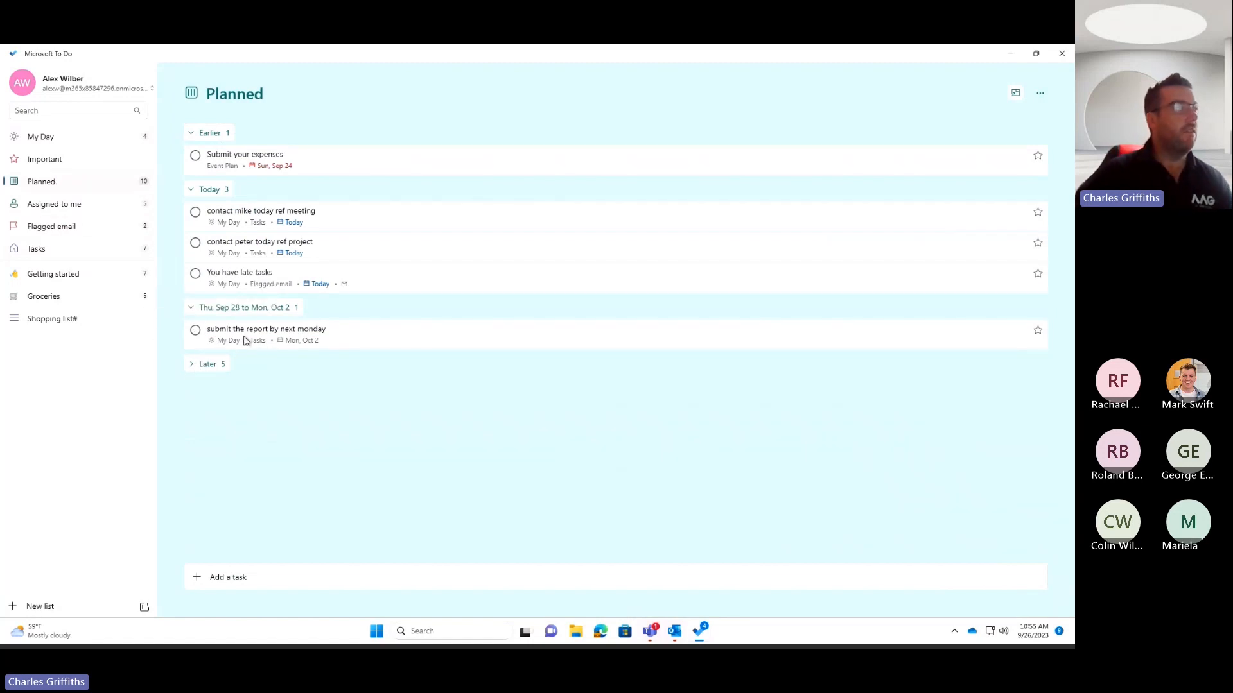
pyautogui.moveTo(277, 351)
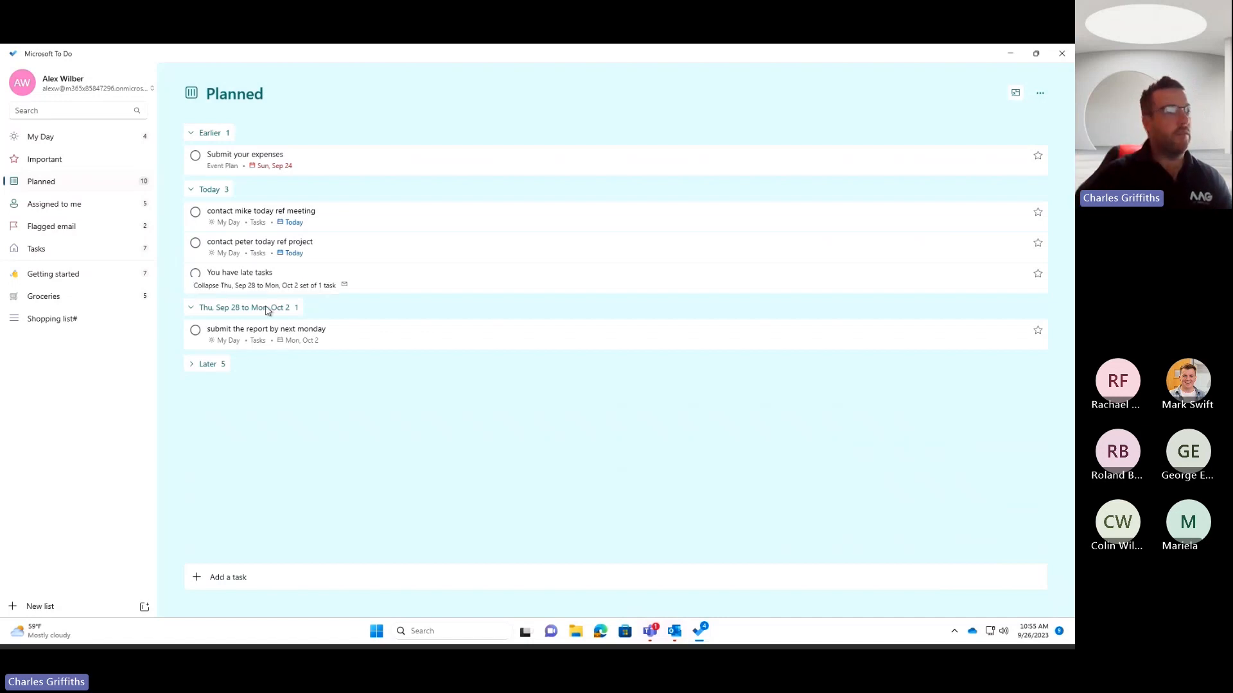
pyautogui.moveTo(672, 630)
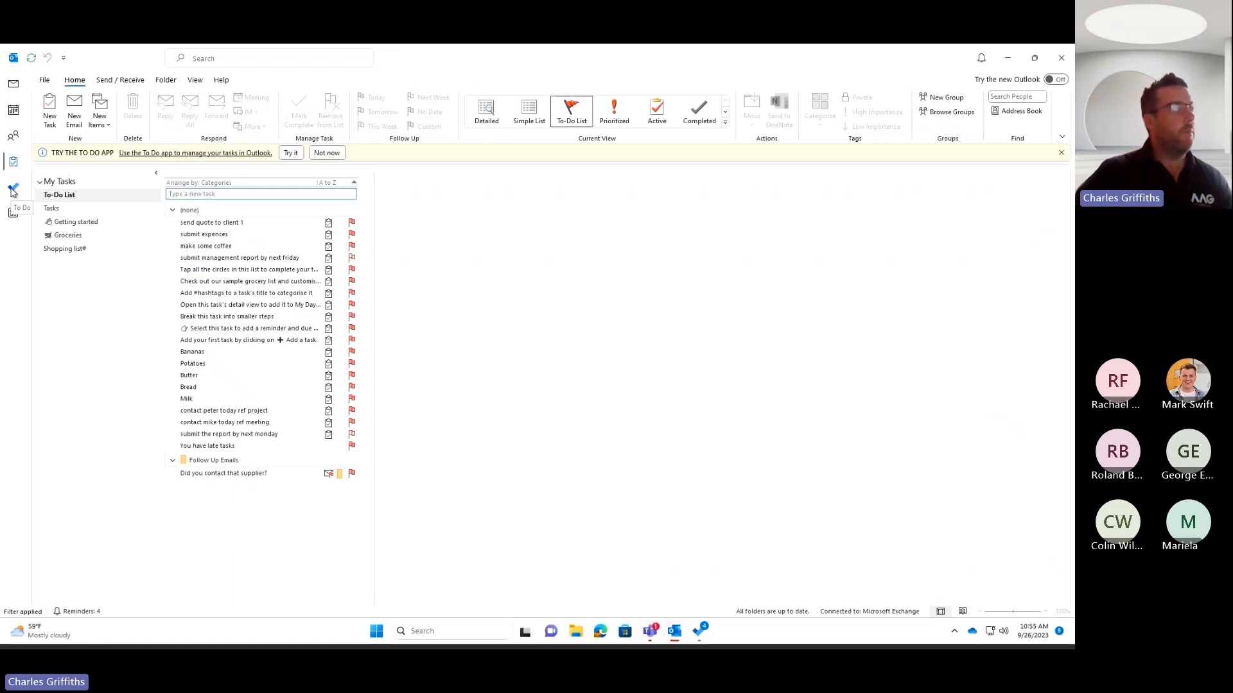
# Open Outlook's To Do view and browse Flagged email, Assigned to me and Planned
pyautogui.click(13, 189)
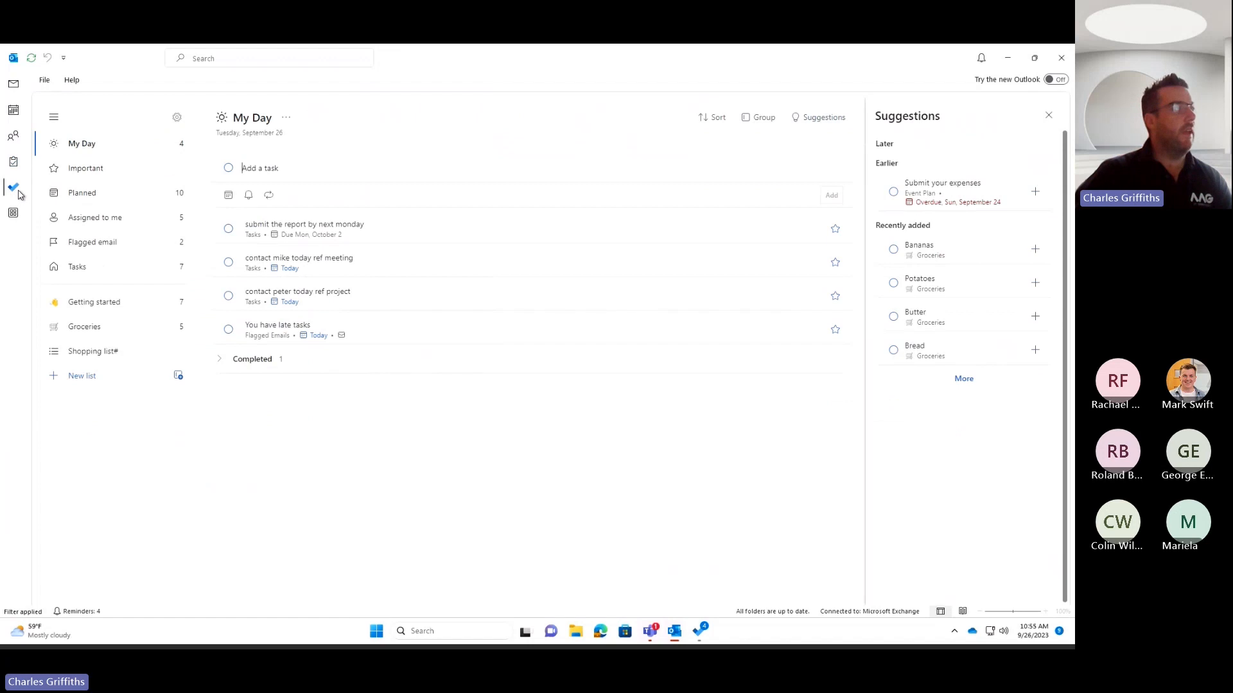
pyautogui.moveTo(98, 356)
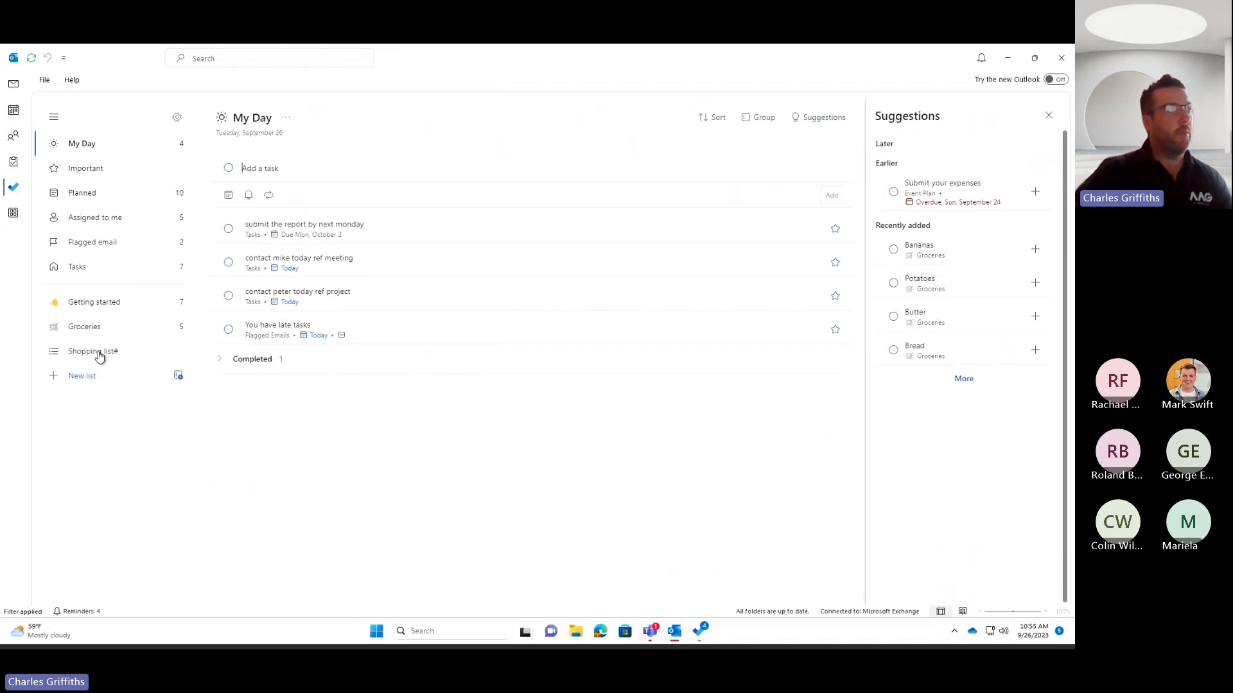
pyautogui.moveTo(98, 244)
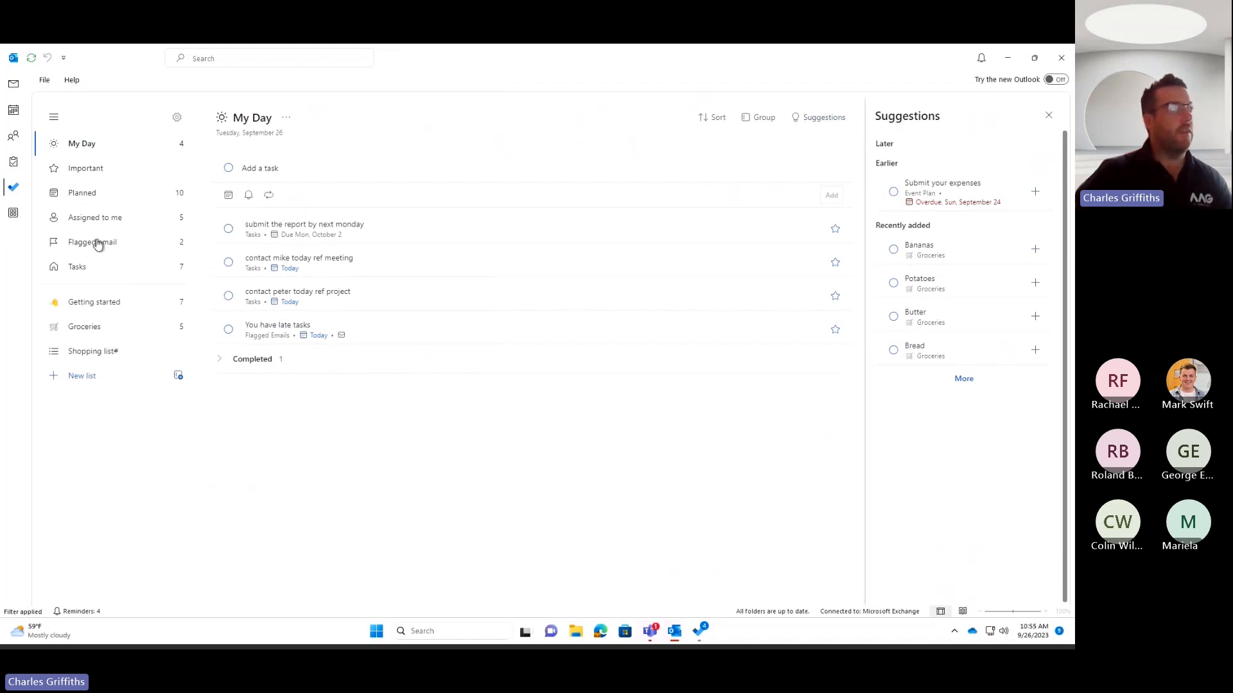
pyautogui.click(92, 242)
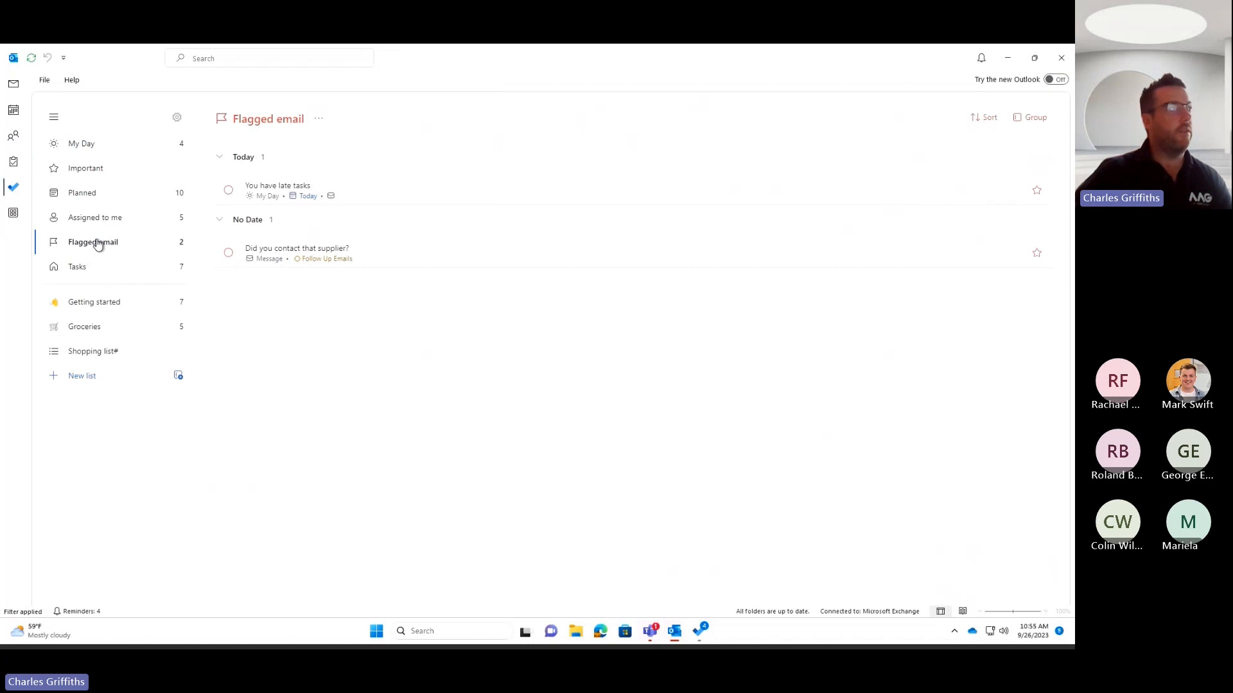
pyautogui.click(95, 217)
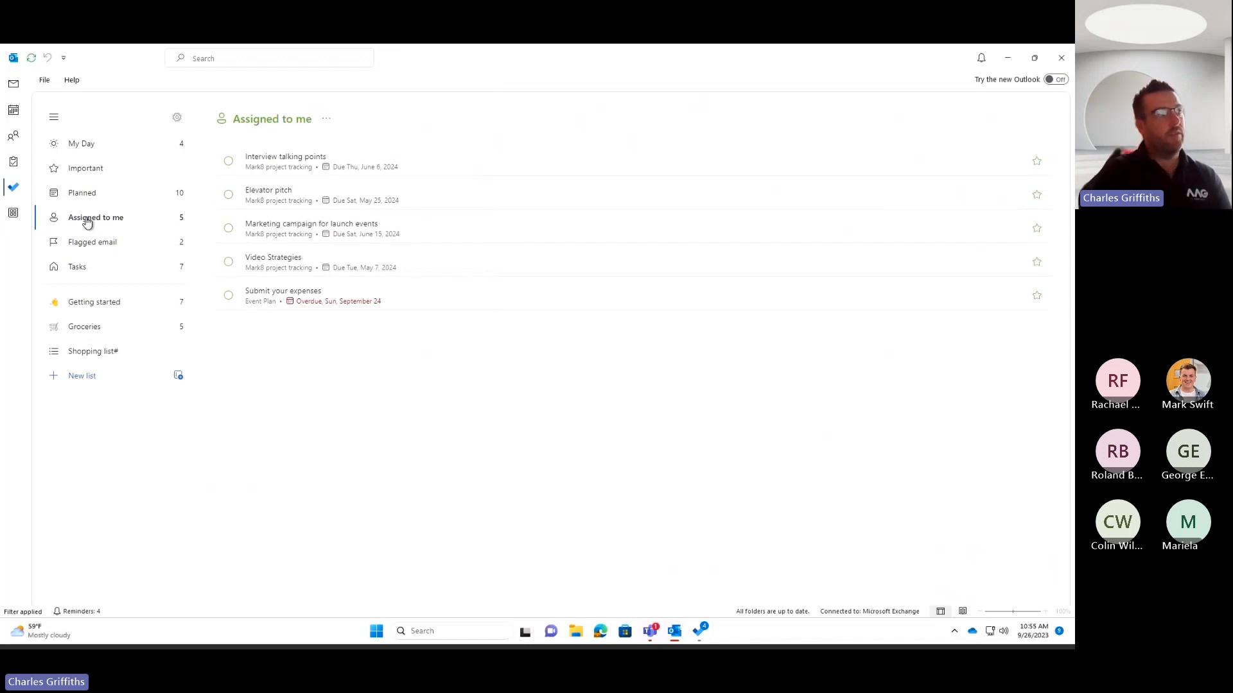
pyautogui.click(81, 192)
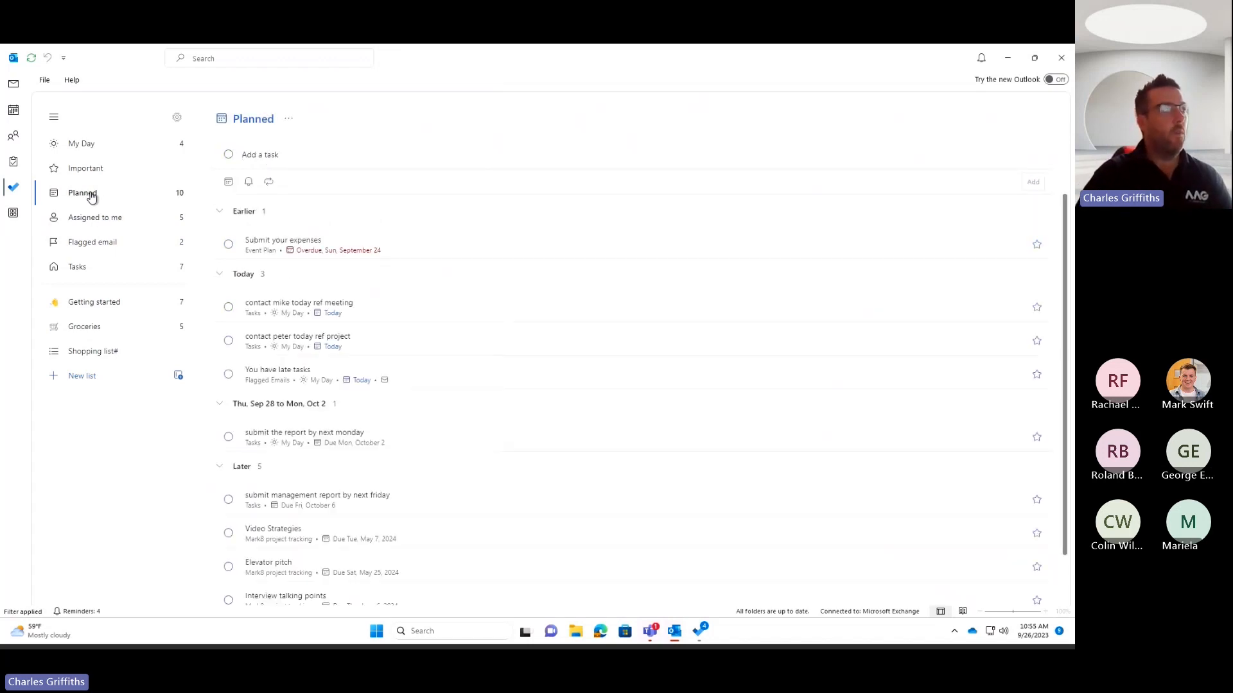
# Back in My Day, mark 'submit the report by next monday' as completed
pyautogui.click(259, 154)
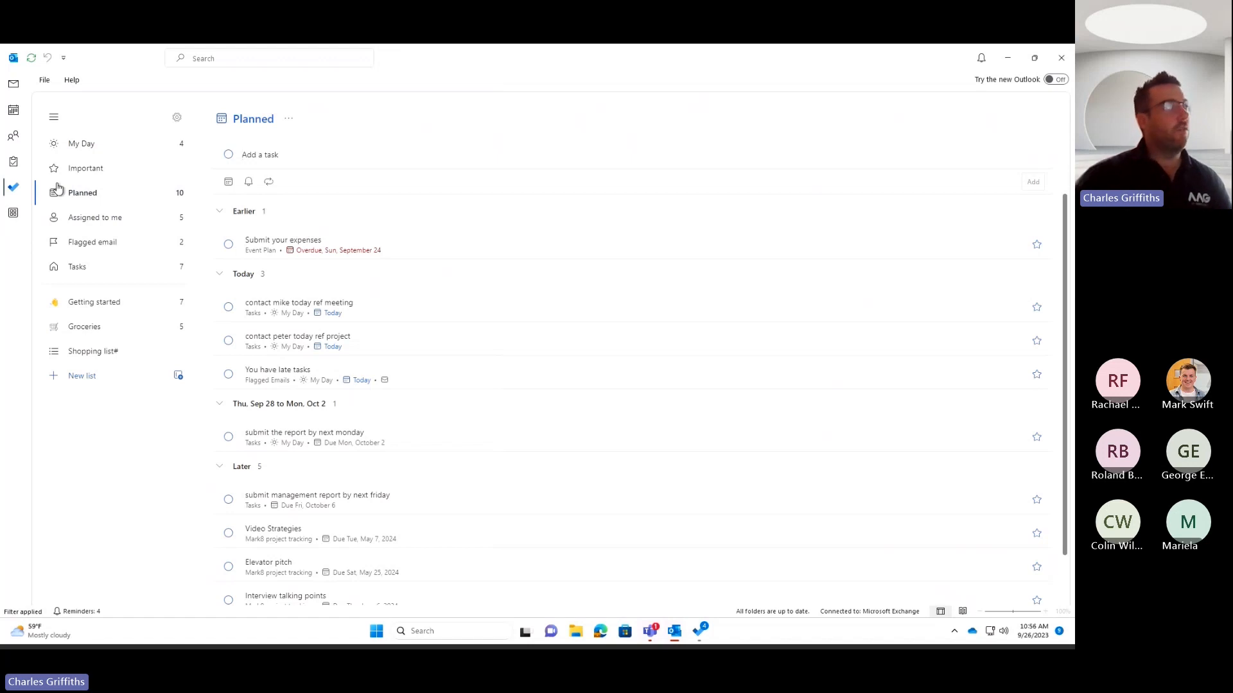
pyautogui.click(81, 143)
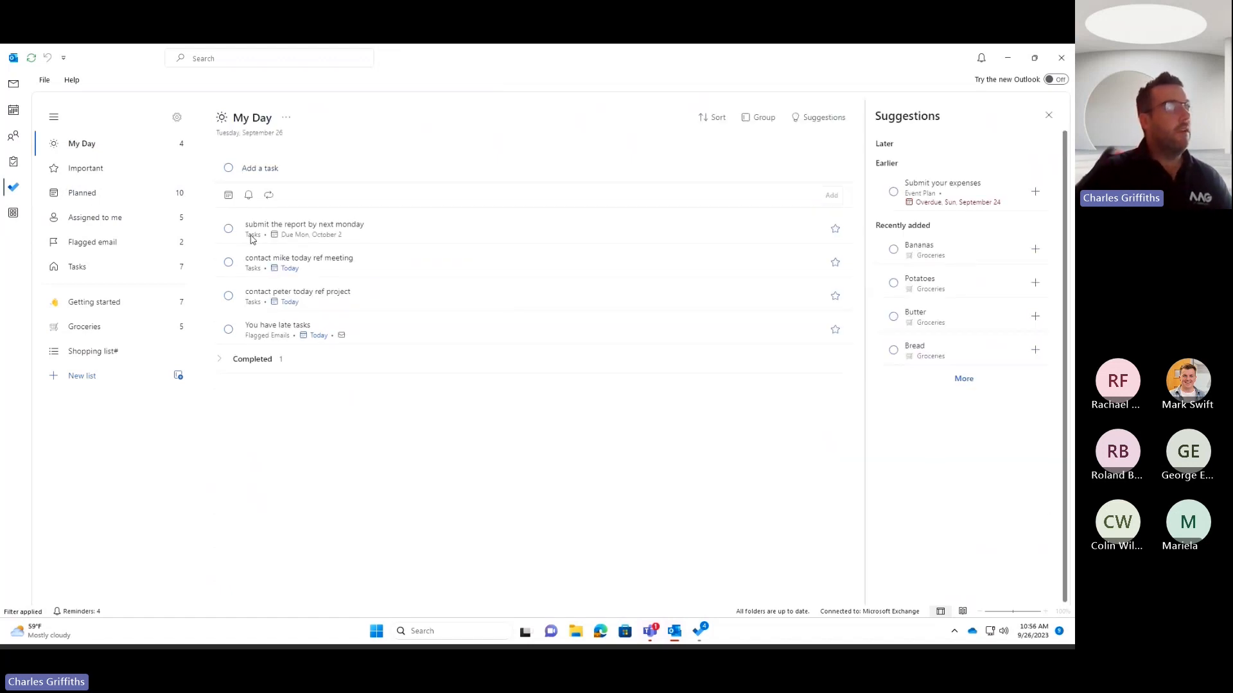
pyautogui.click(227, 228)
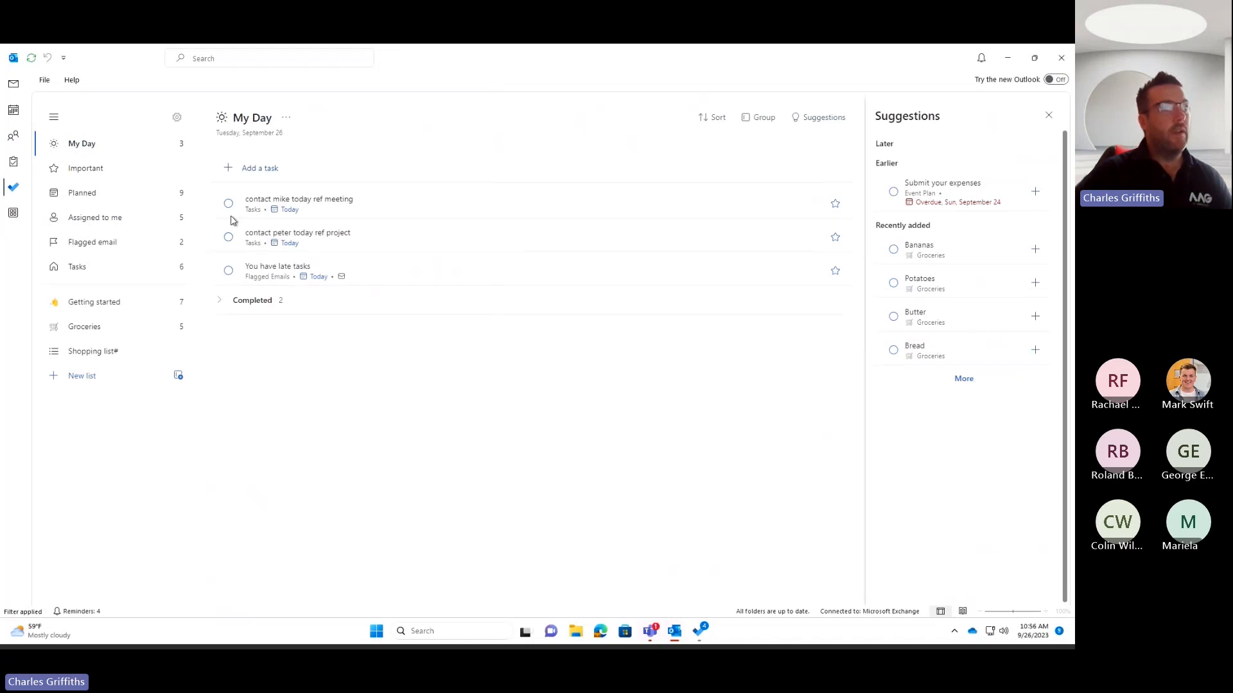